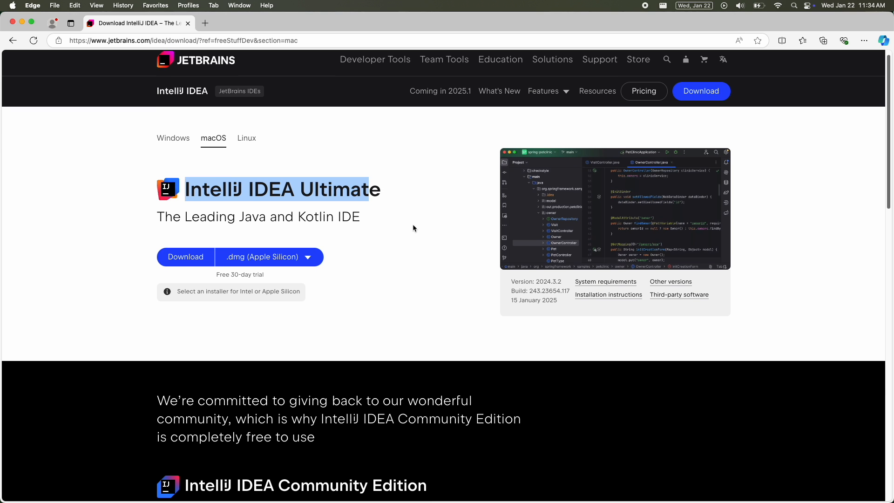
Reach the IntelliJ IDEA Community Edition section for macOS and start its download.
scroll(down, 3)
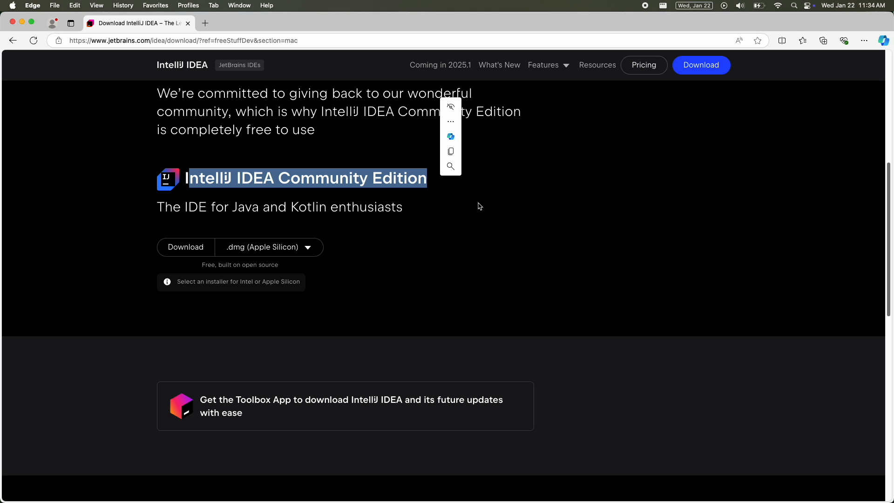
click(268, 247)
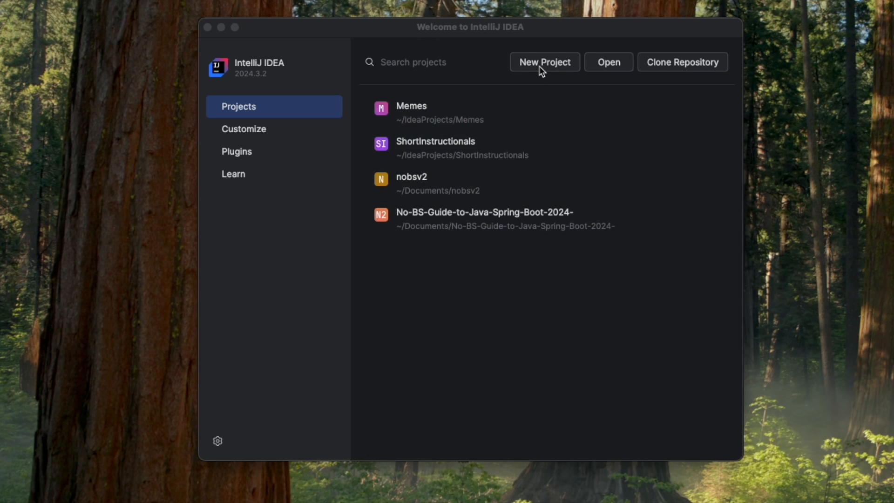
Create a new Java project Java101 in ~/Documents with IntelliJ build system and openjdk-23.
click(544, 61)
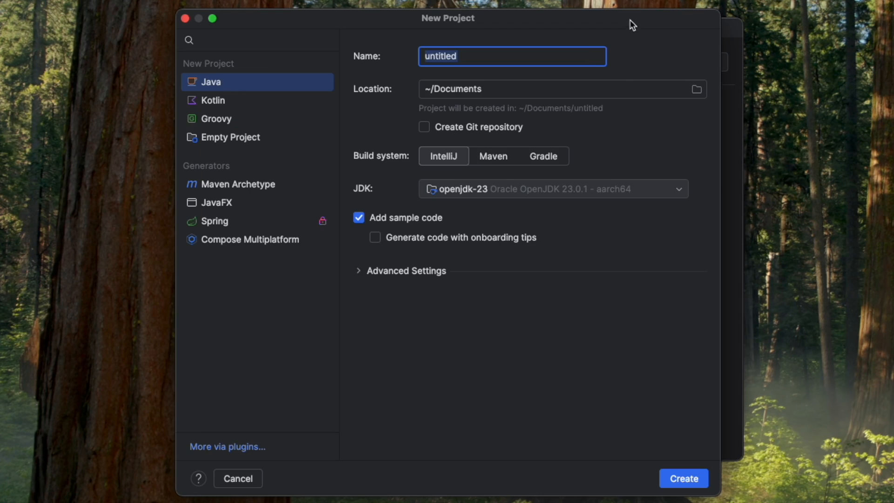
text(Java)
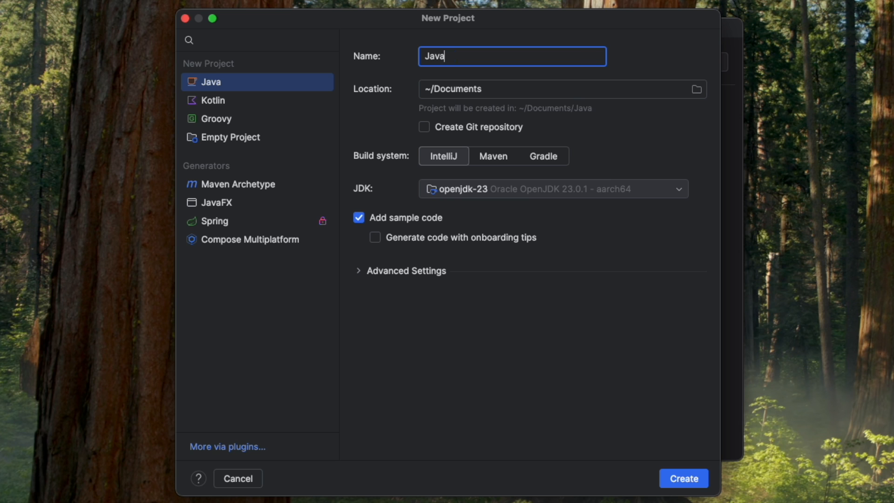
text(101)
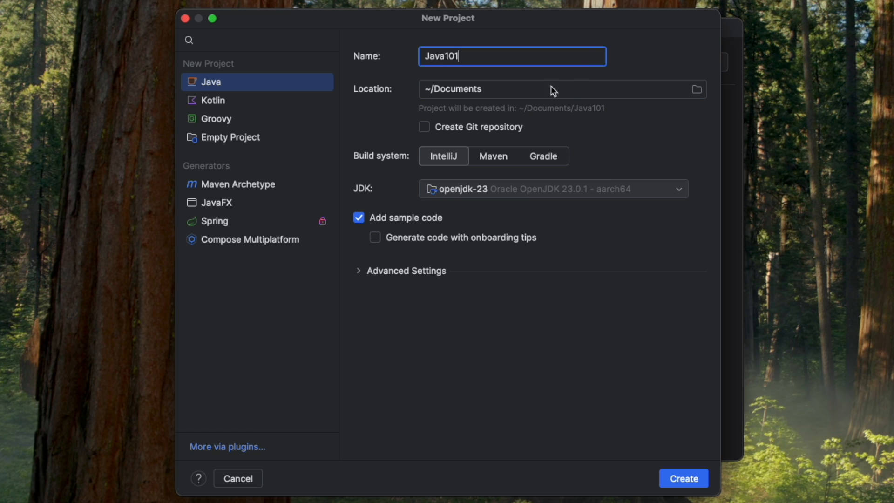
click(553, 89)
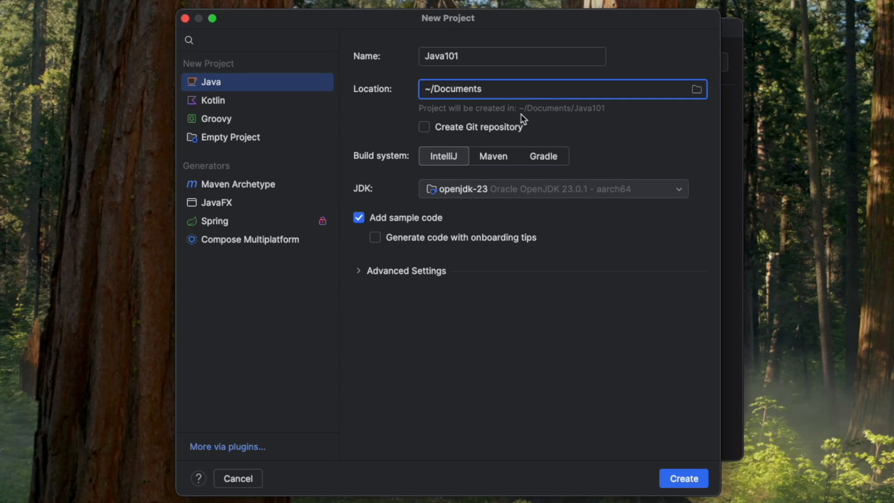
mouse_move(467, 153)
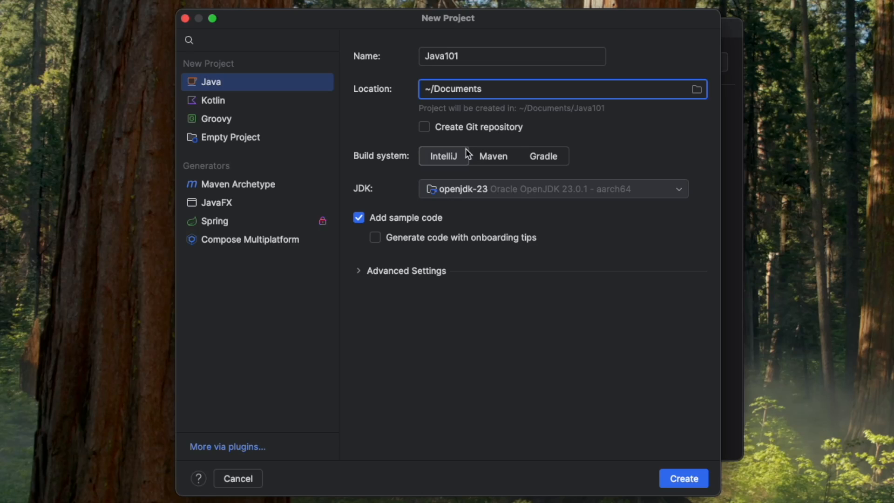
mouse_move(457, 169)
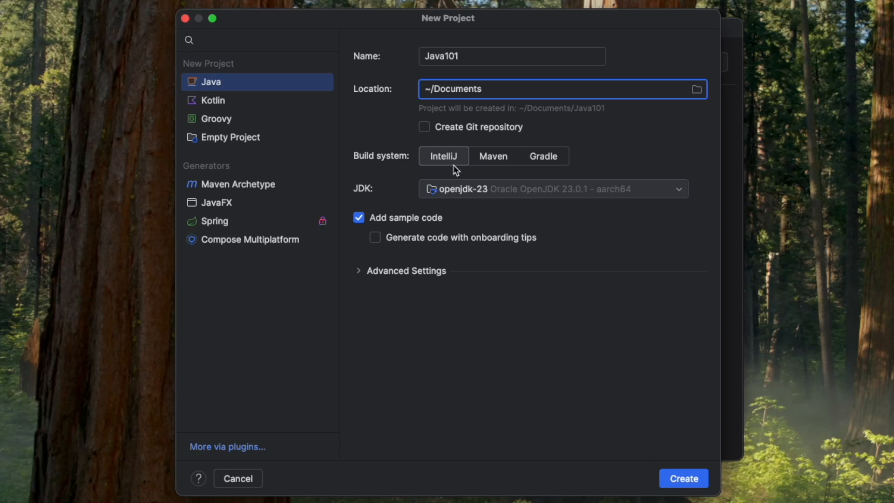
click(552, 189)
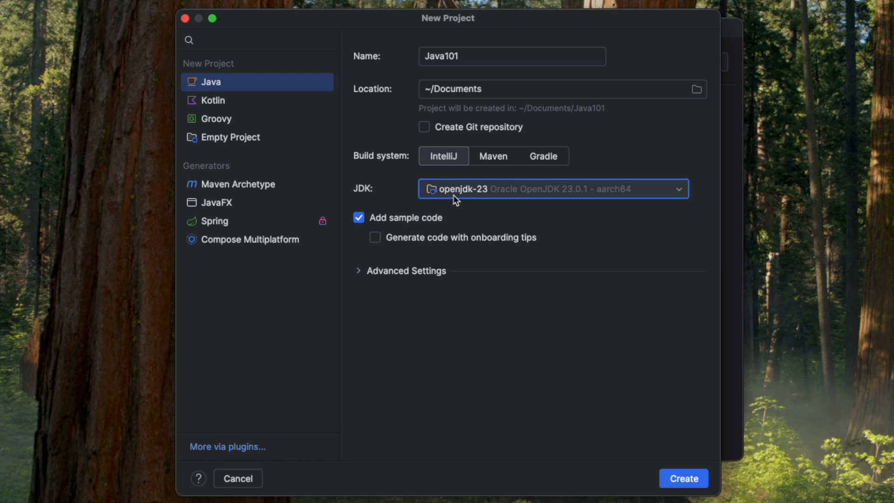
mouse_move(426, 232)
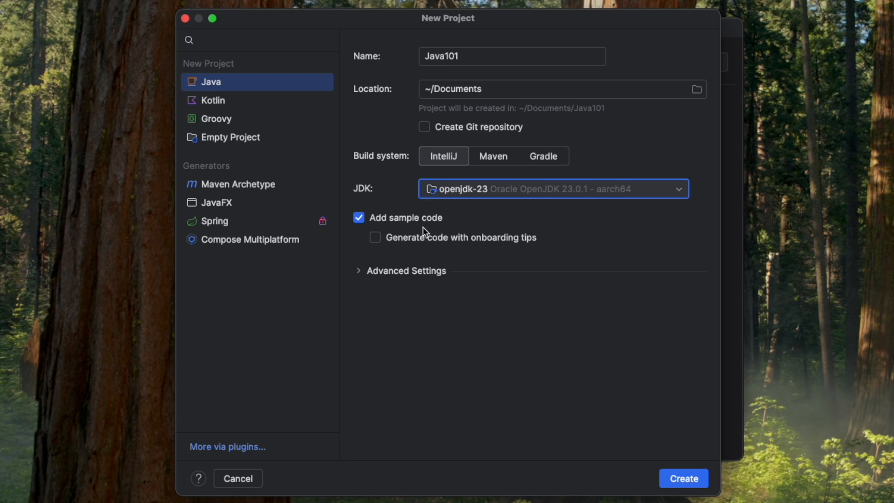
mouse_move(430, 245)
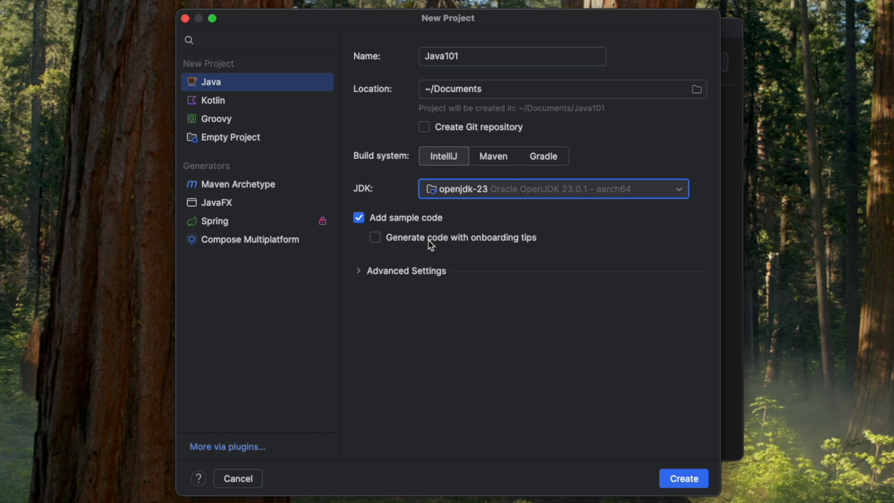
mouse_move(426, 276)
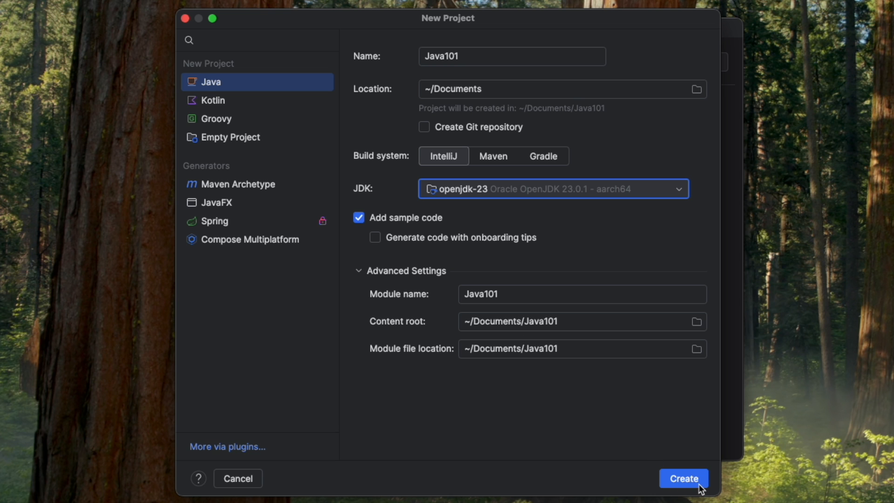
click(682, 478)
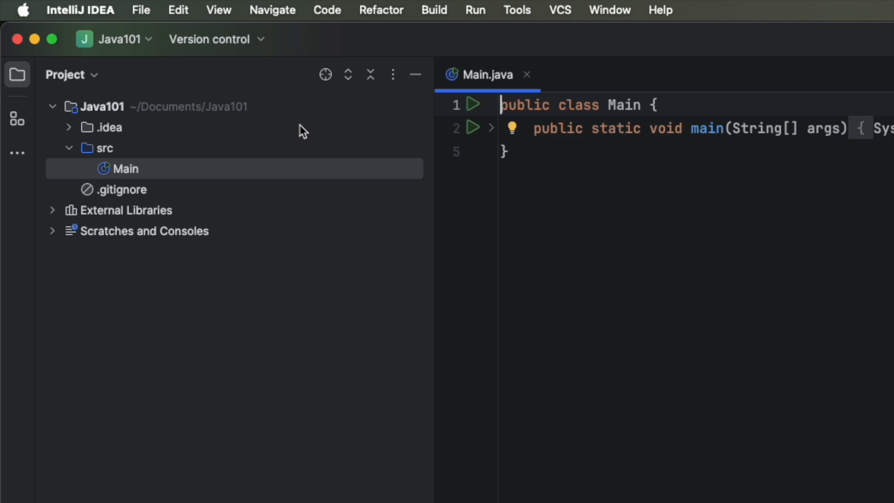
Look over the Java101 project tree once the project window opens.
click(102, 106)
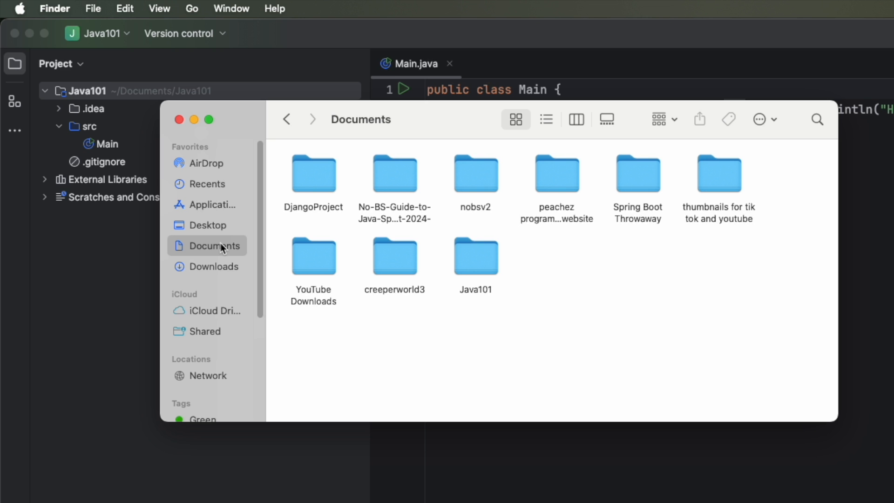
mouse_move(485, 263)
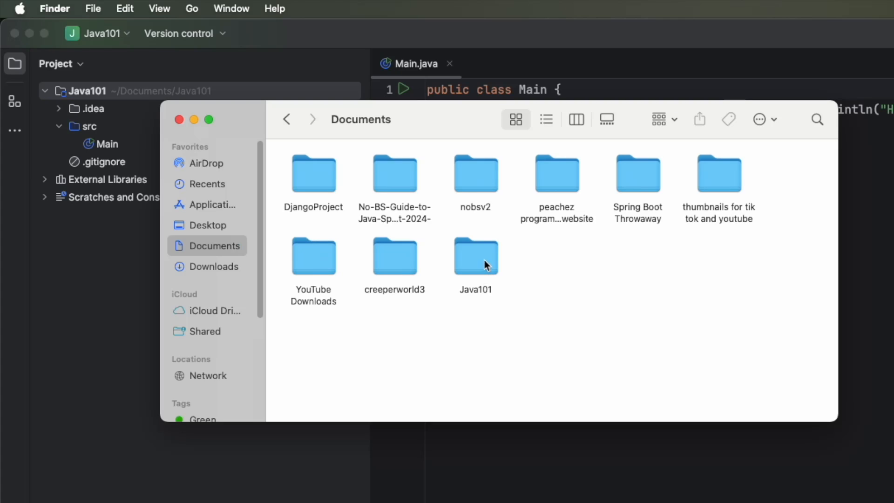
Select the new Java101 project folder inside Documents in Finder.
click(475, 256)
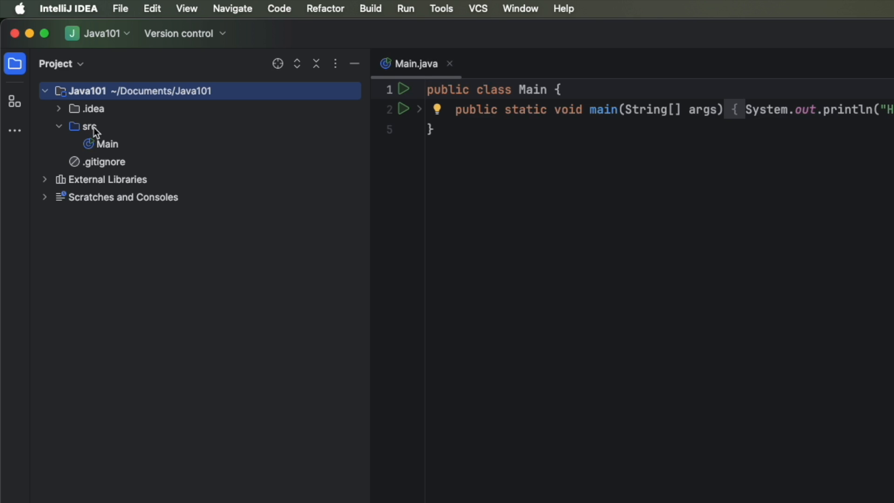
mouse_move(100, 137)
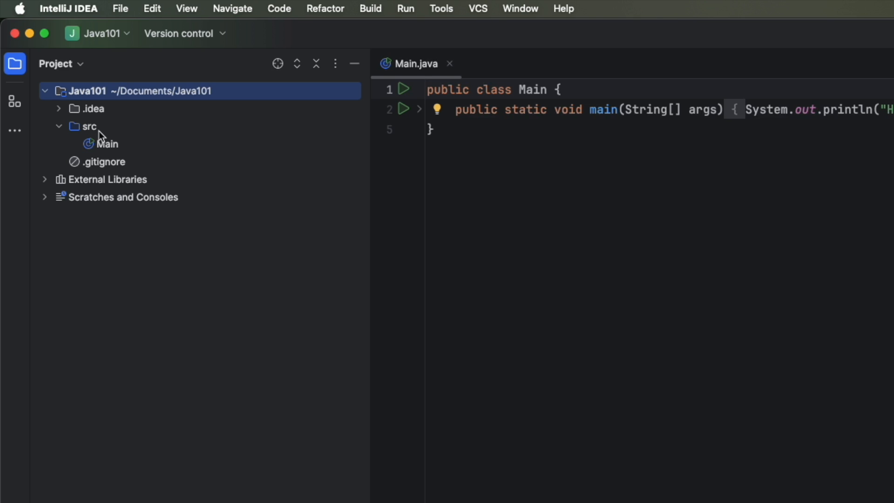
Run Main, then rerun it printing "Hello, World" without the exclamation mark.
click(107, 143)
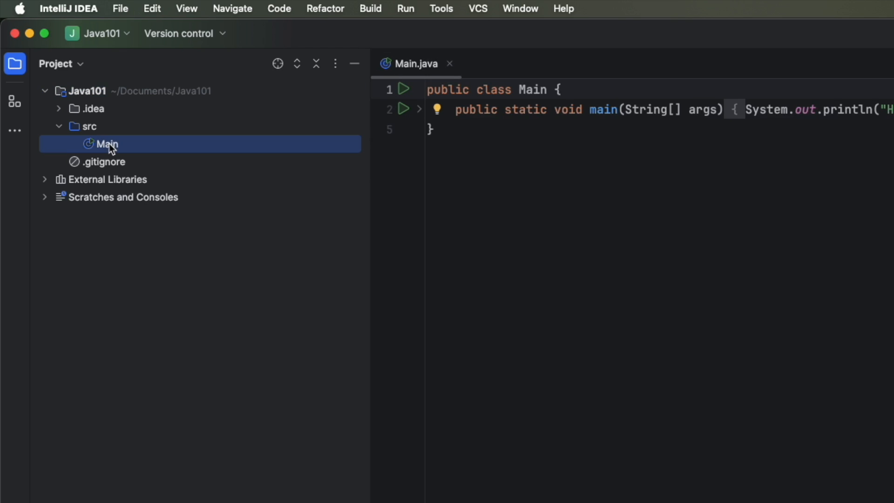
mouse_move(341, 148)
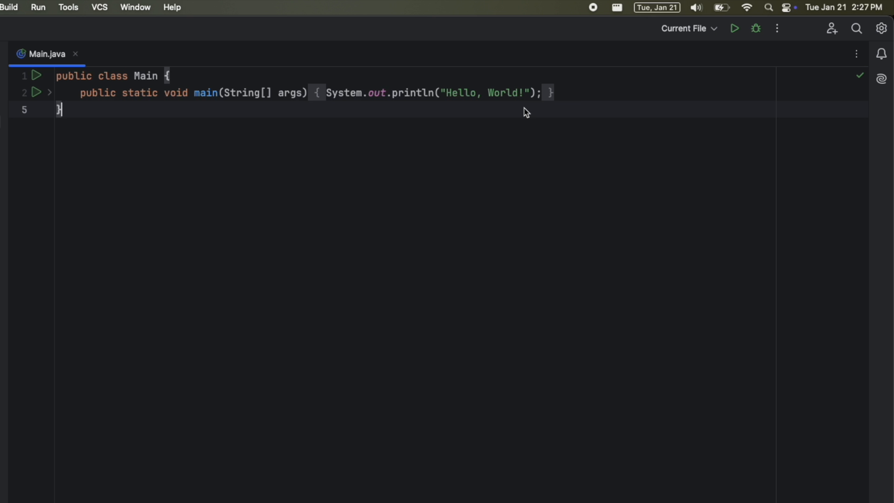
mouse_move(735, 29)
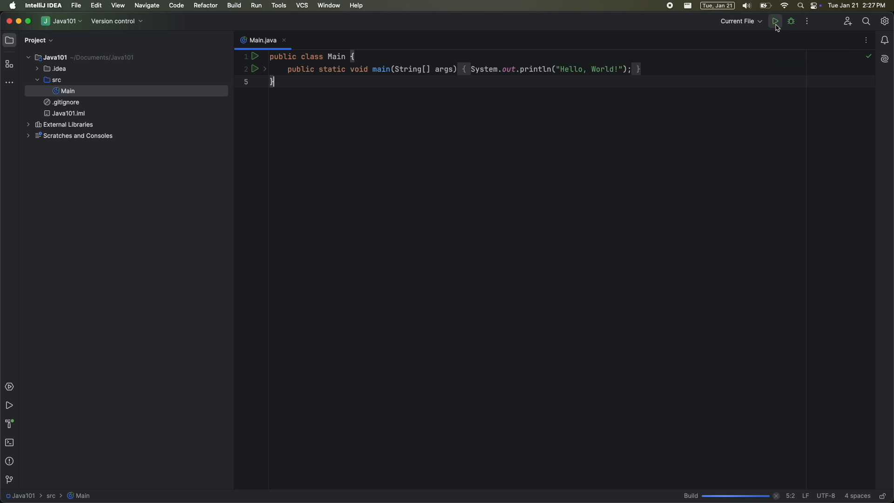
click(776, 22)
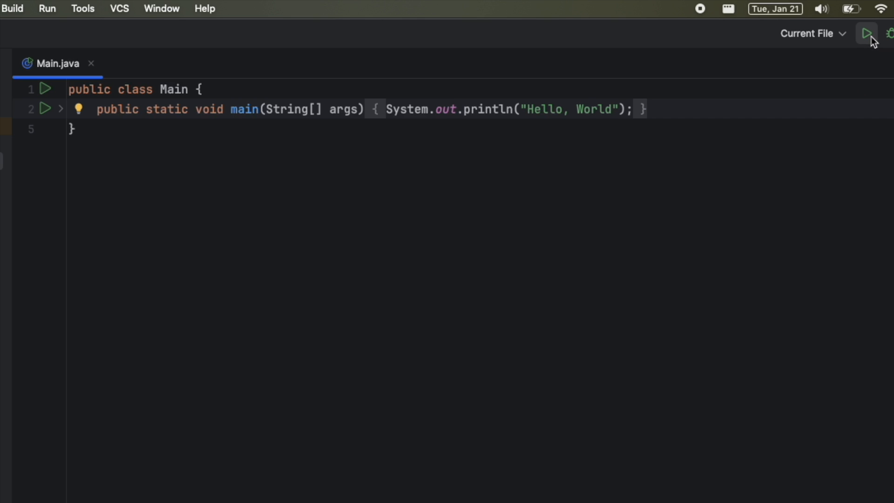
click(866, 34)
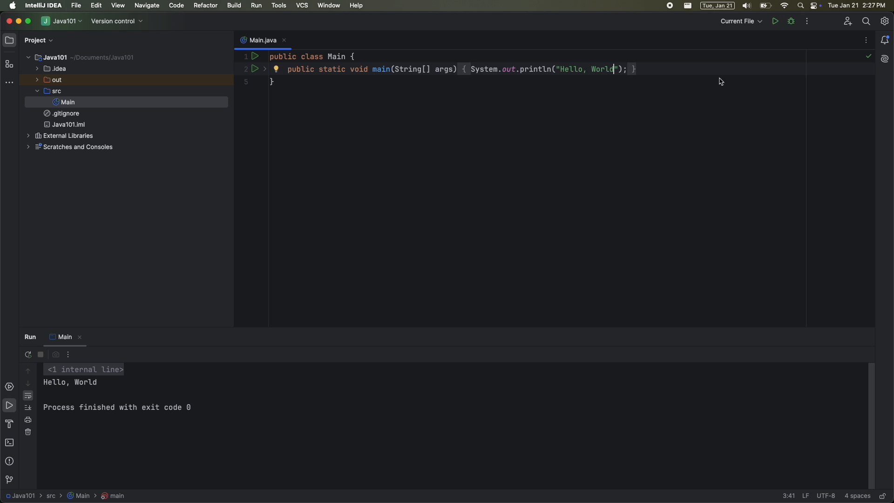
double_click(70, 382)
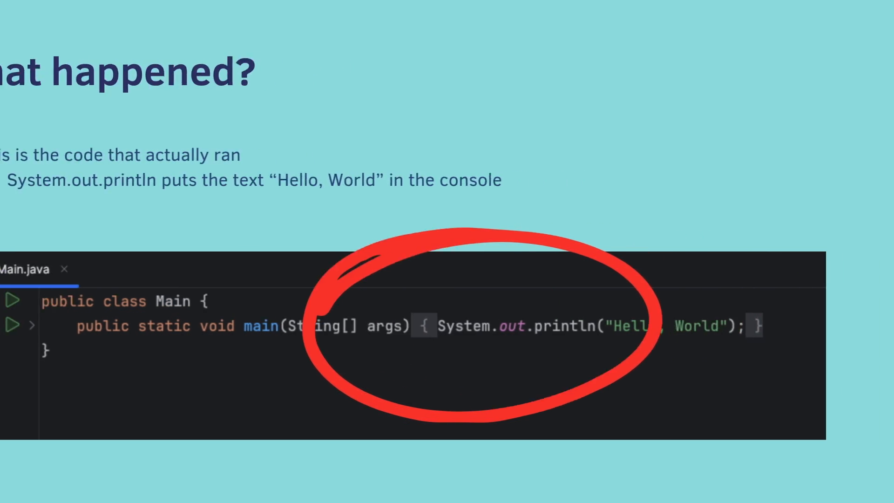
Advance through the "What happened?" slides on println and the console.
key(right)
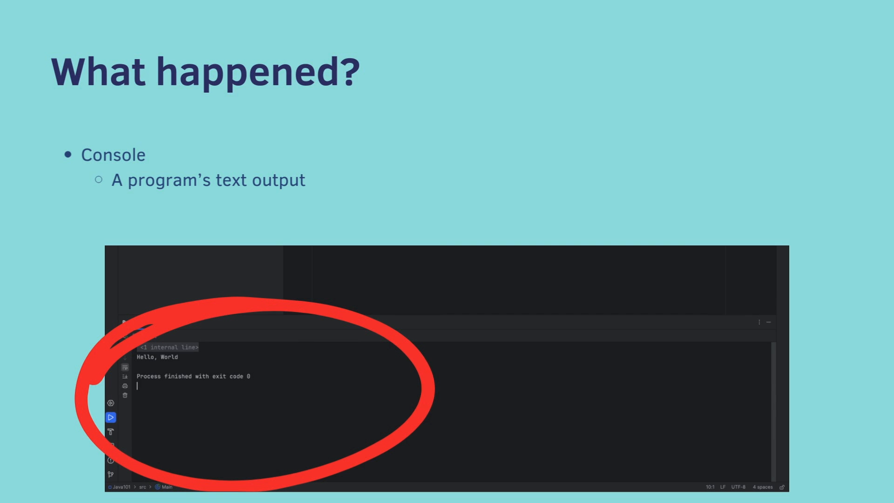
key(Right)
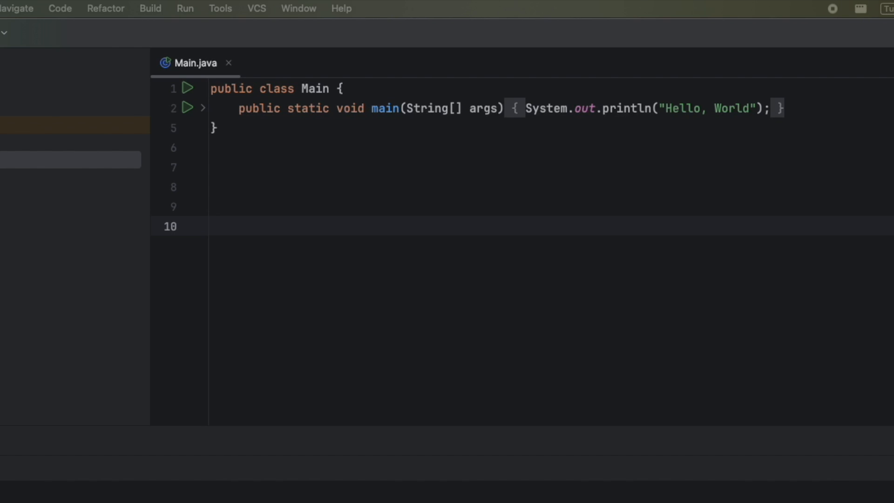
mouse_move(562, 123)
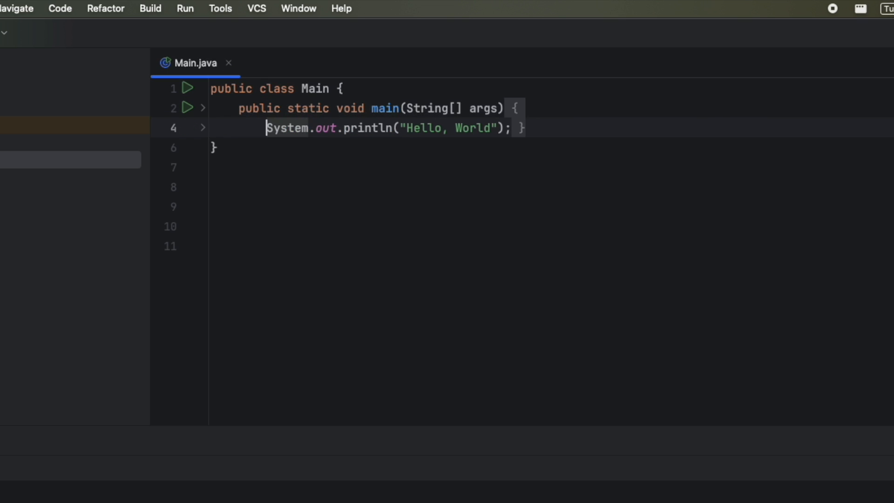
Run Main, spread its code out with extra whitespace, then return to the compact layout.
click(776, 22)
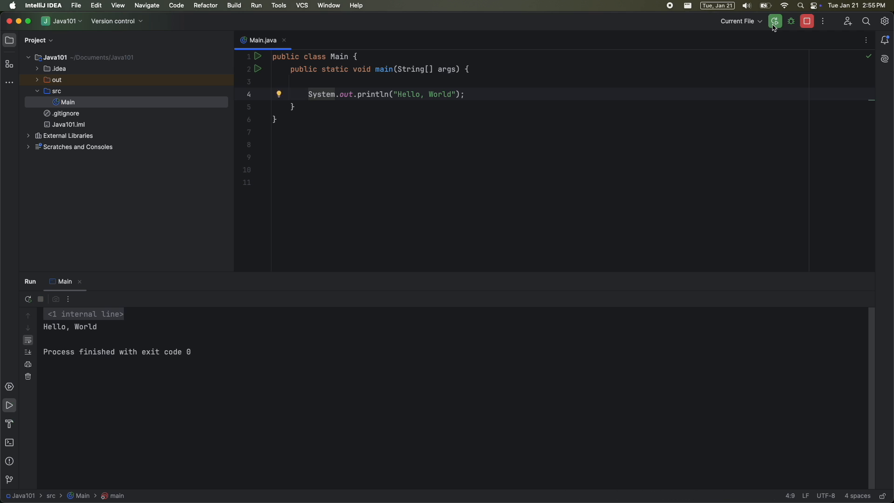
double_click(70, 327)
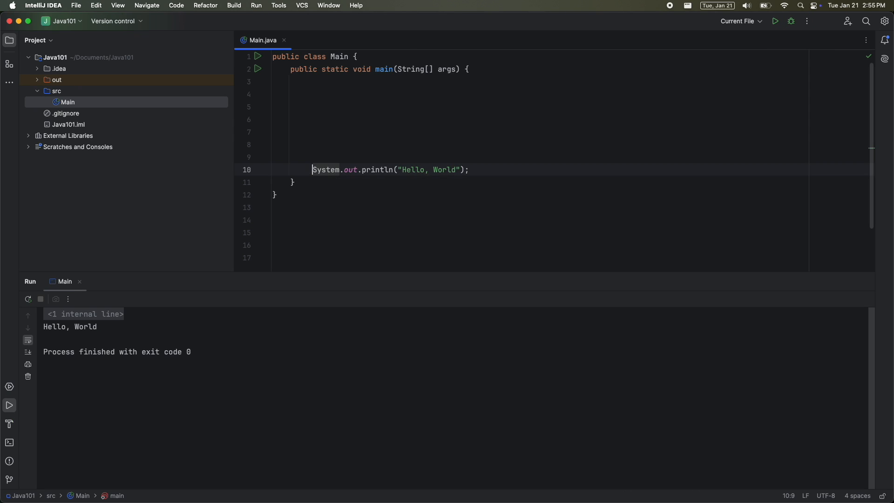
key(tab)
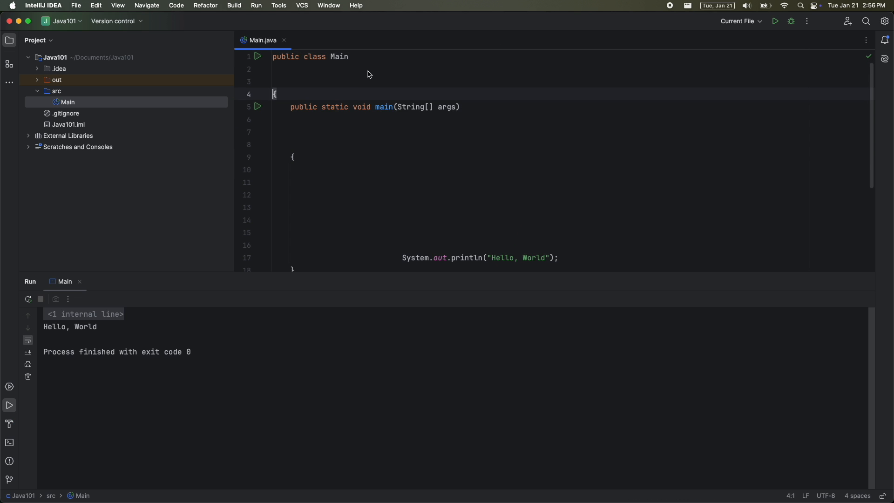
click(477, 106)
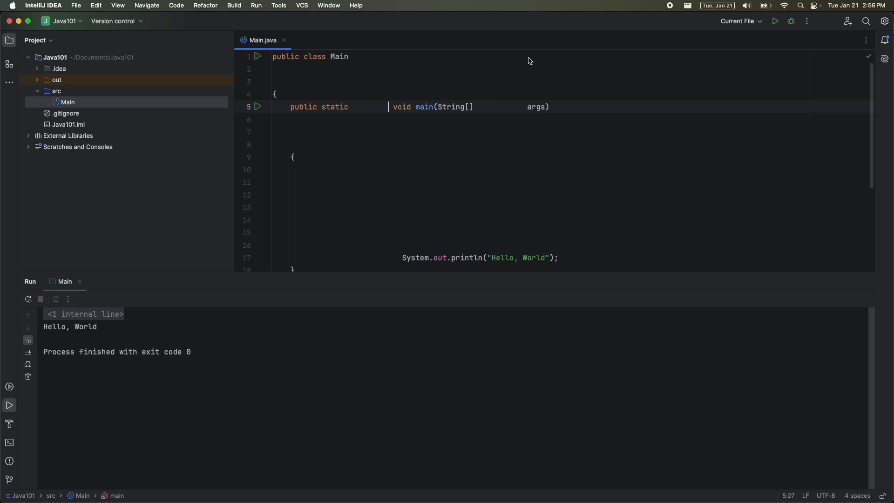
mouse_move(717, 78)
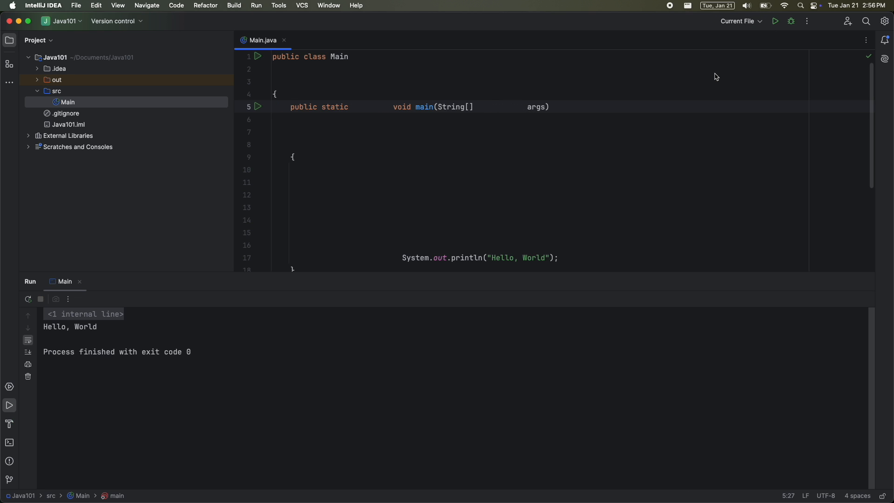
scroll(down, 3)
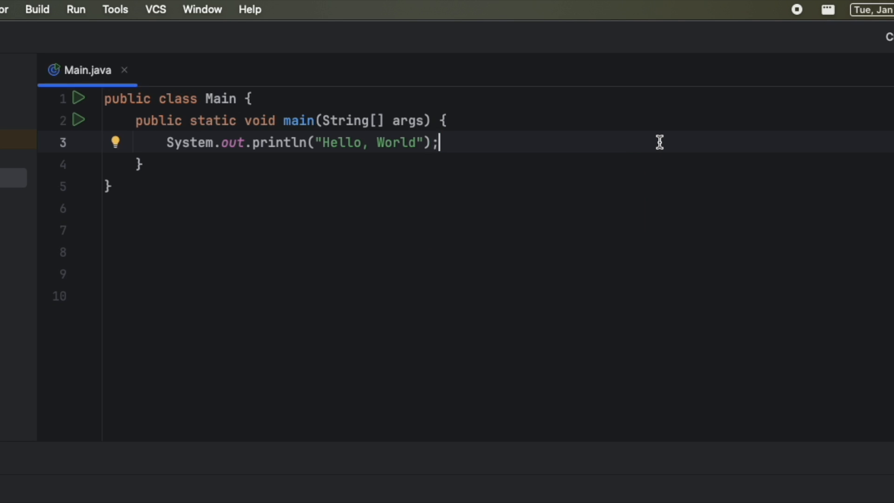
Delete the semicolon ending the println statement so the line is flagged as an error.
key(Backspace)
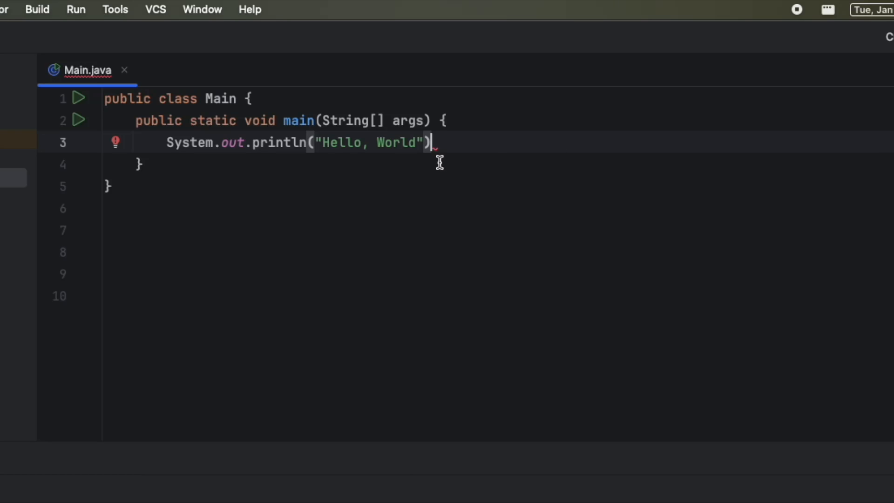
mouse_move(434, 142)
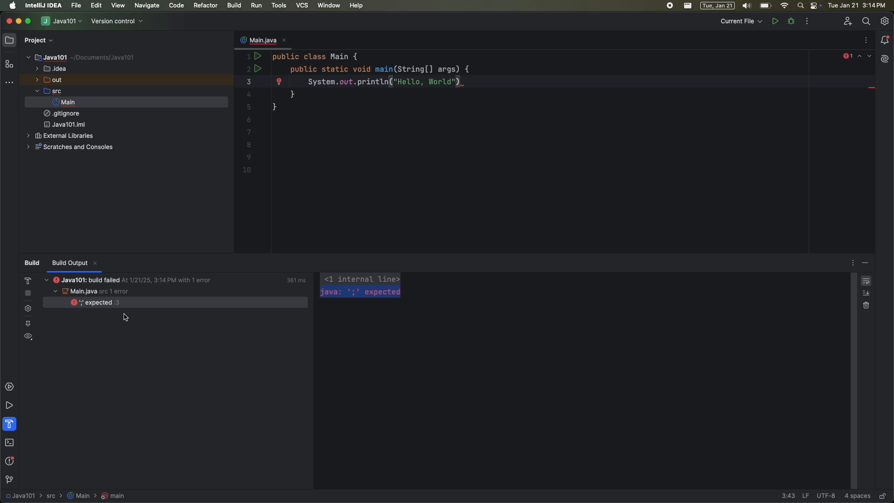
mouse_move(119, 310)
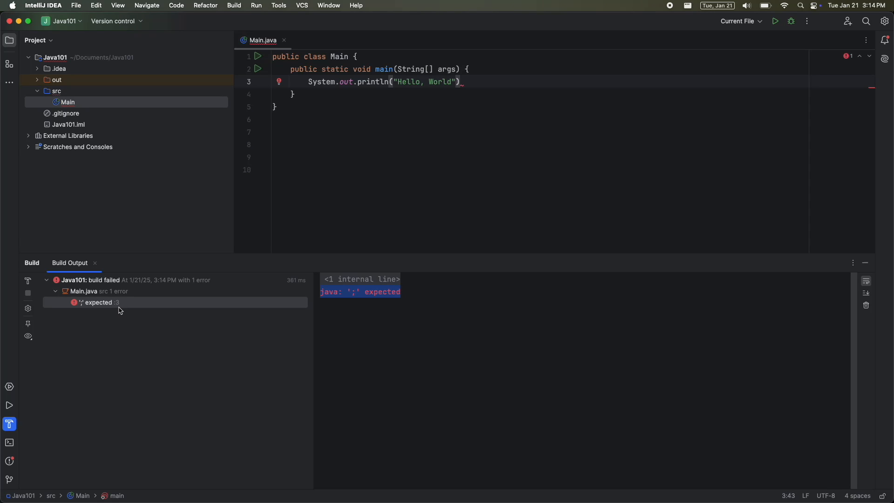
mouse_move(120, 308)
text(;)
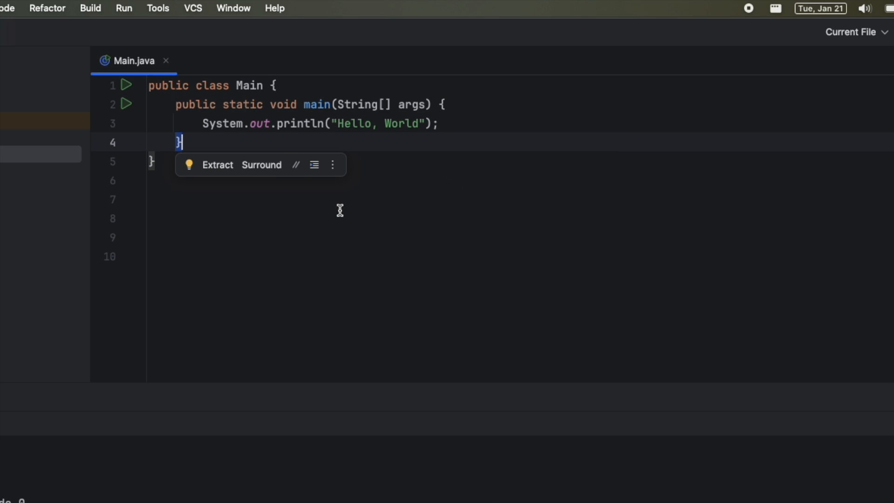
mouse_move(184, 150)
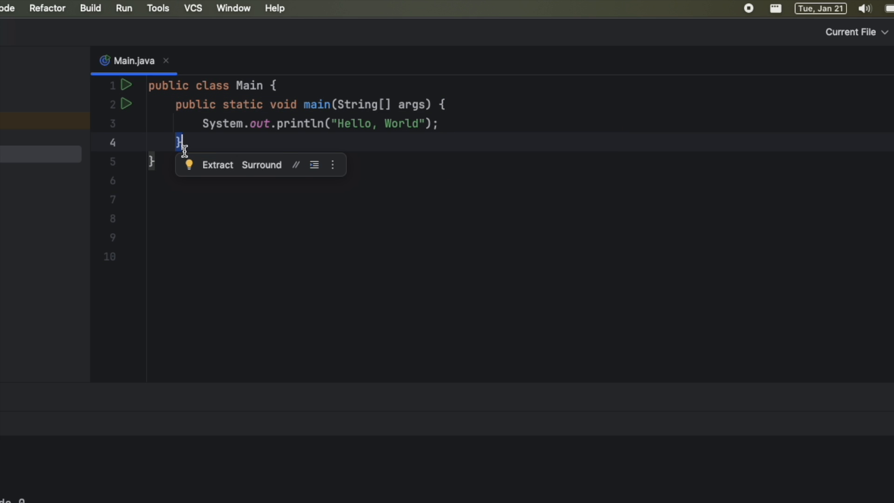
mouse_move(403, 106)
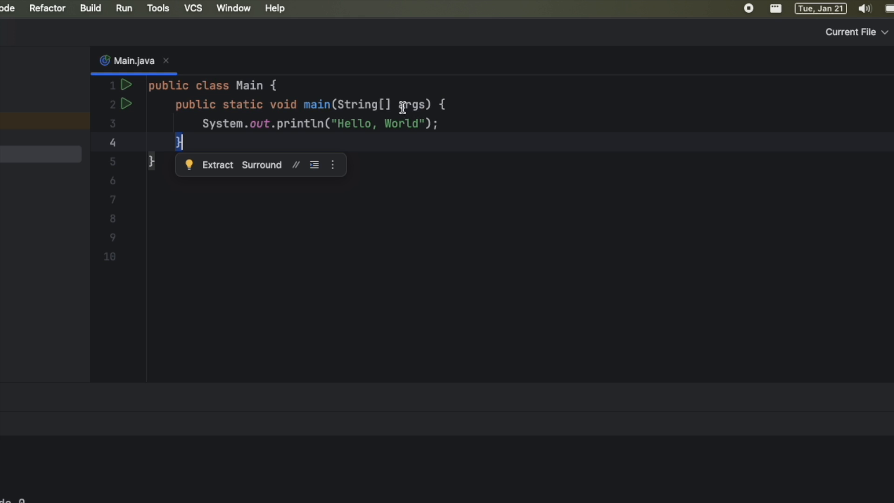
mouse_move(184, 142)
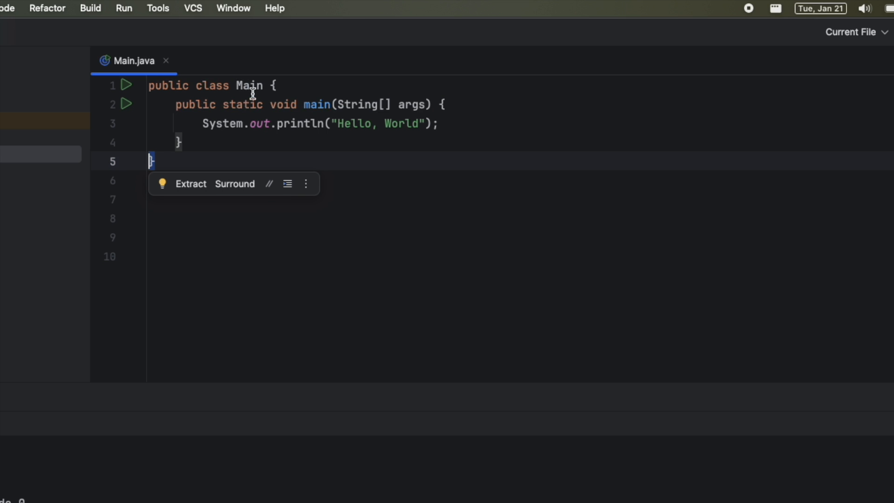
Add a //code here comment inside the Main class above the main method.
text(//code here)
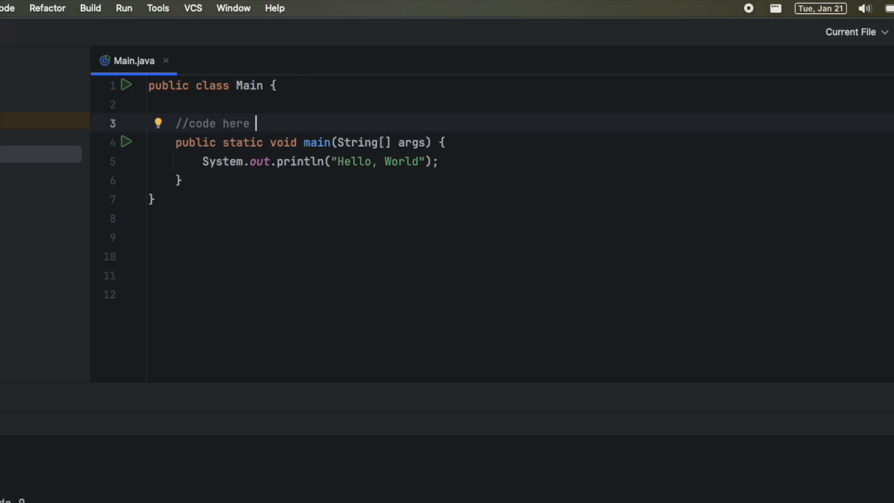
Add //code here after main's closing brace and another inside main below the println line.
text(//)
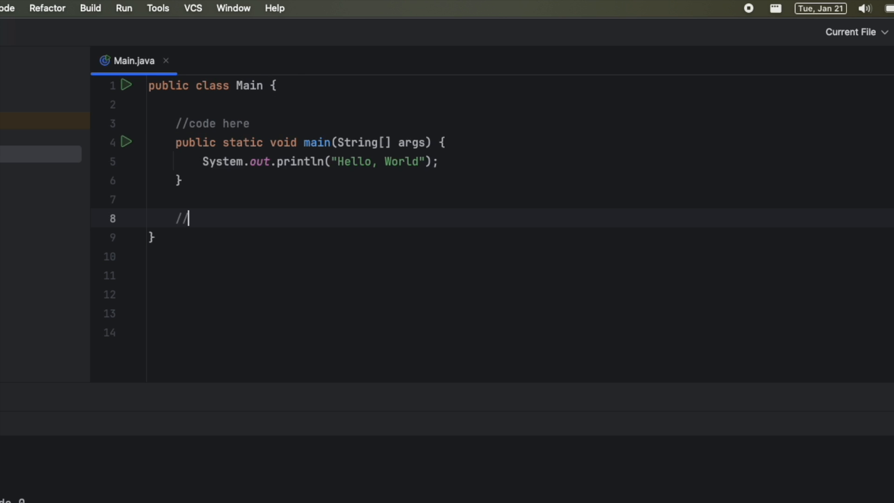
text(code here)
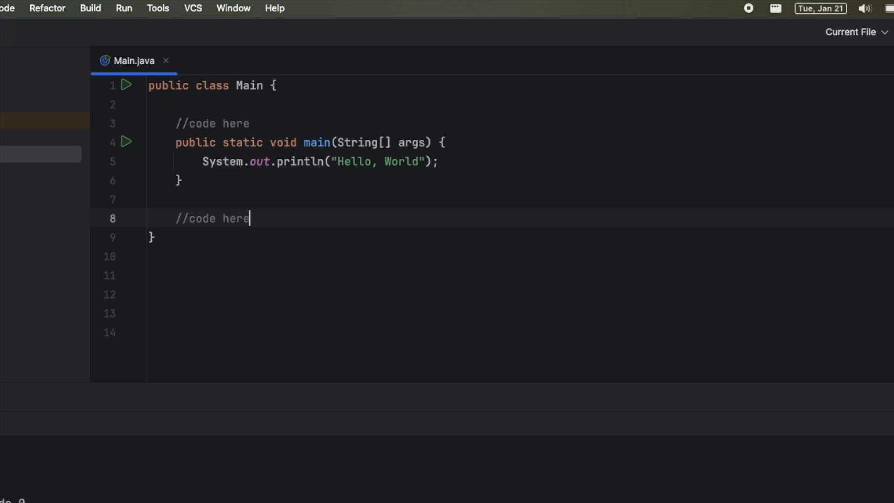
double_click(245, 85)
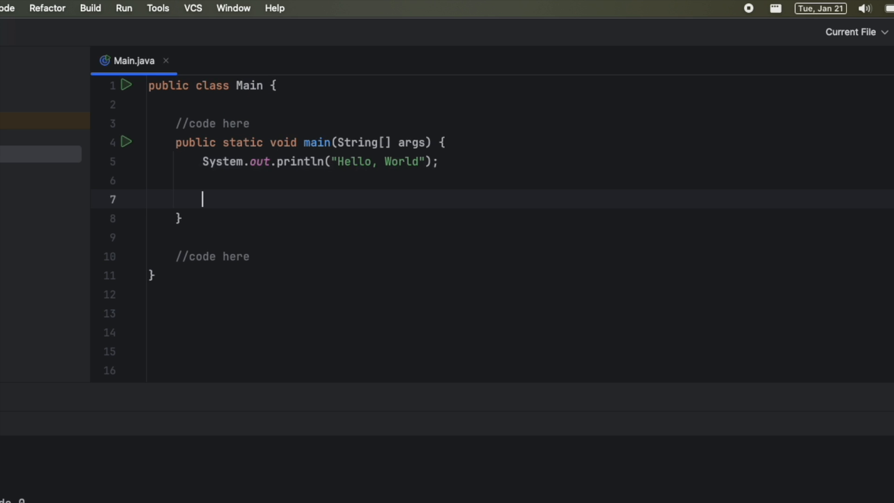
text(//code)
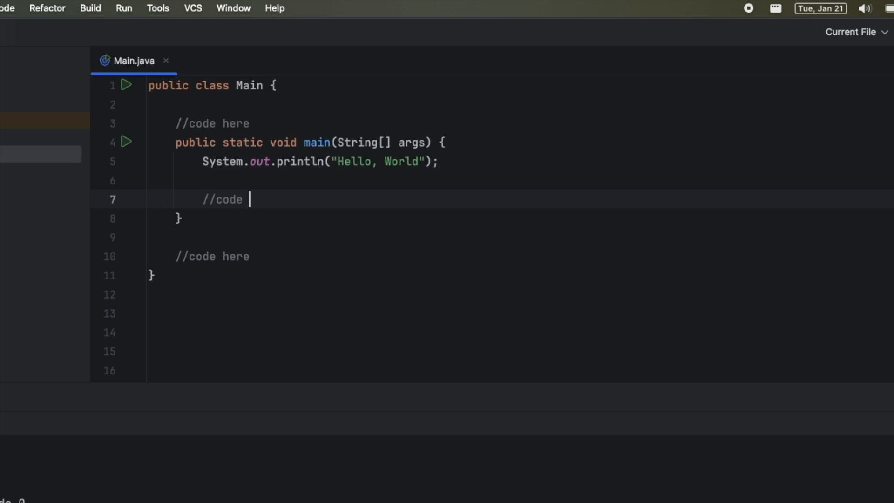
text(here)
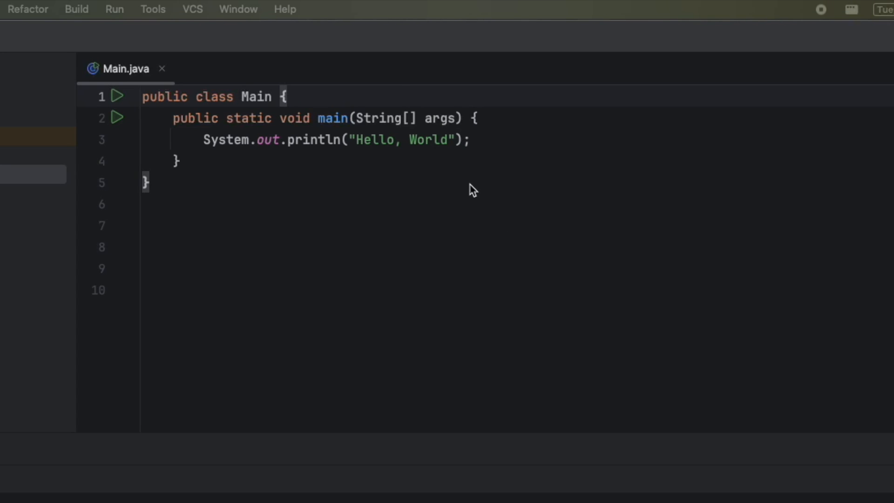
mouse_move(495, 137)
text(//)
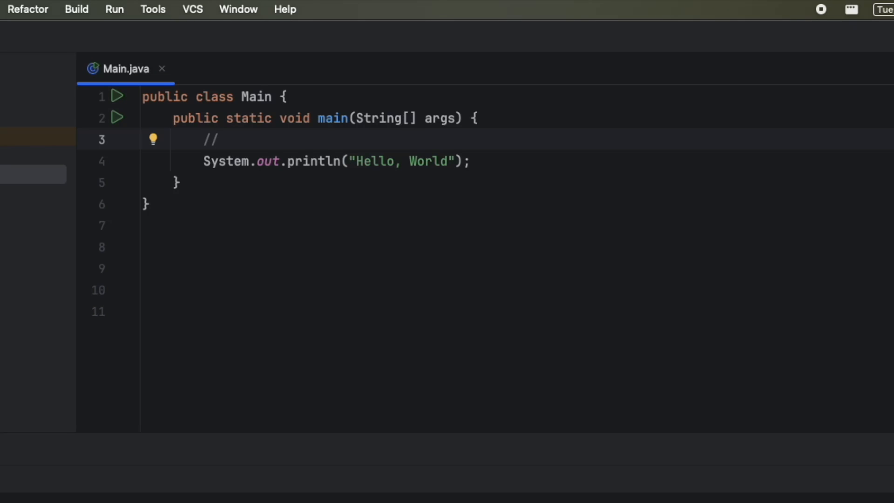
Write the line comment 'This is a comment, java ignores this' and add blank lines below it.
text(This)
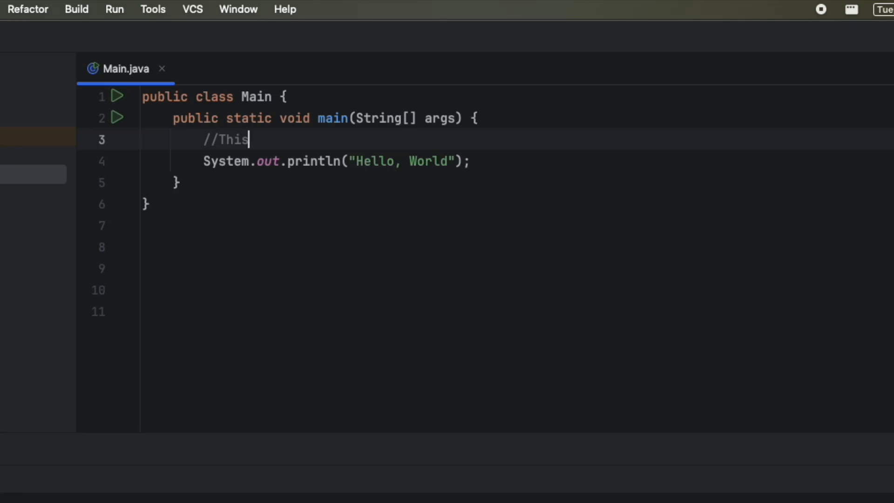
text(is a comment, java ignores)
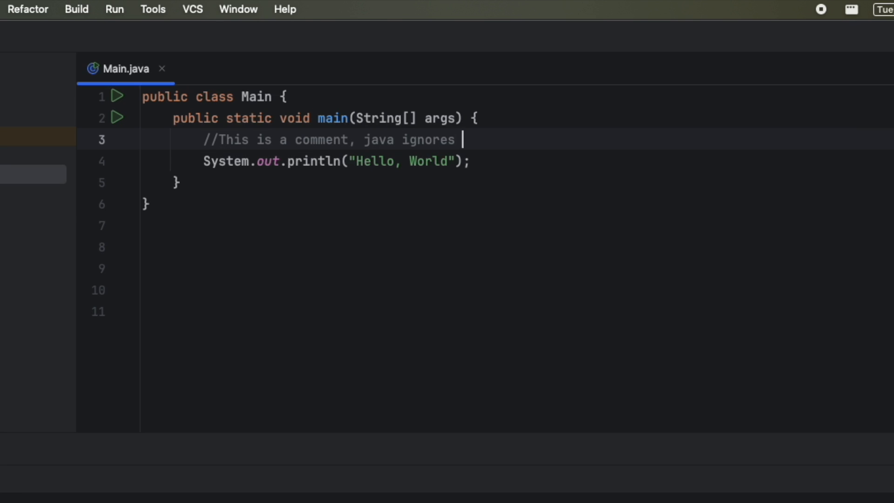
text(this)
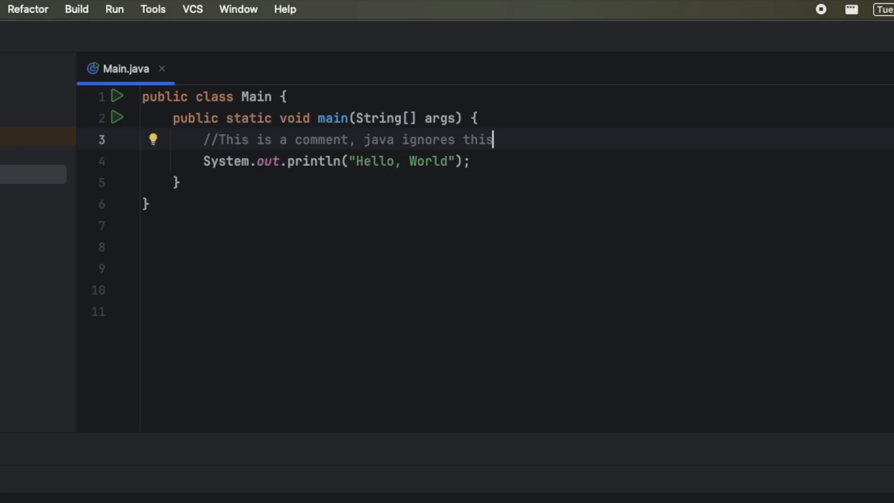
key(Enter)
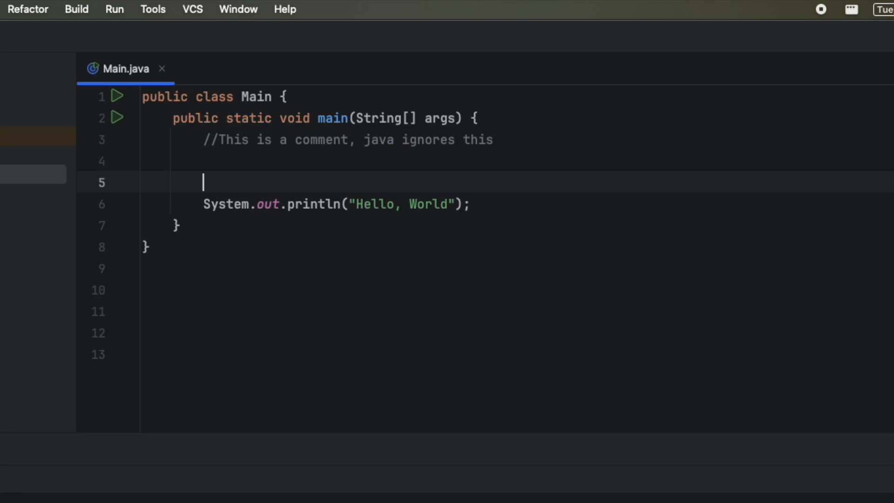
Create an empty /* */ block comment spanning several lines.
text(/*)
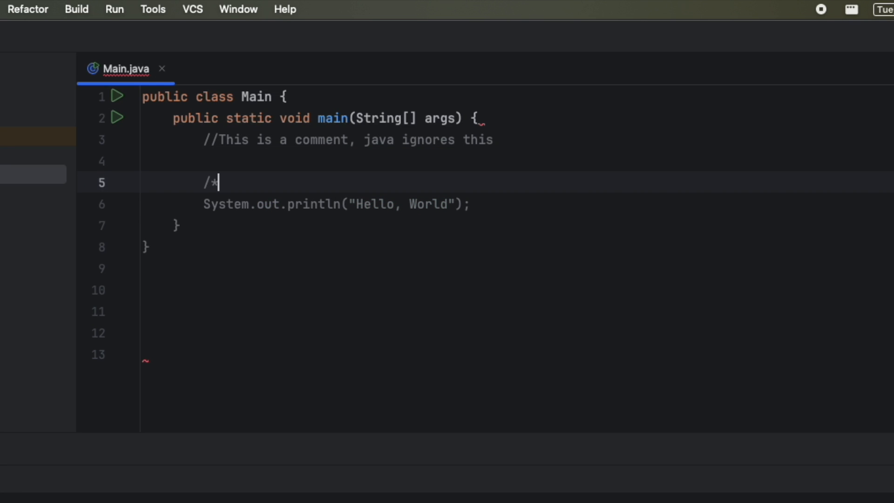
text(*)
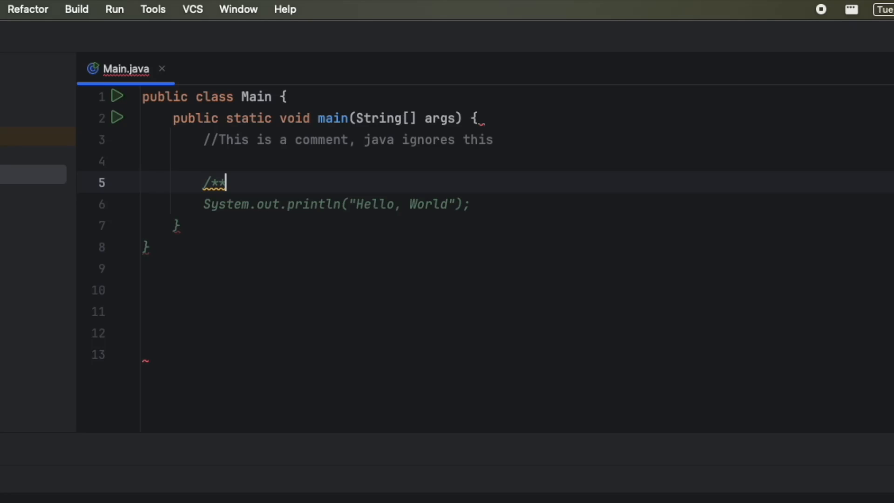
text(/)
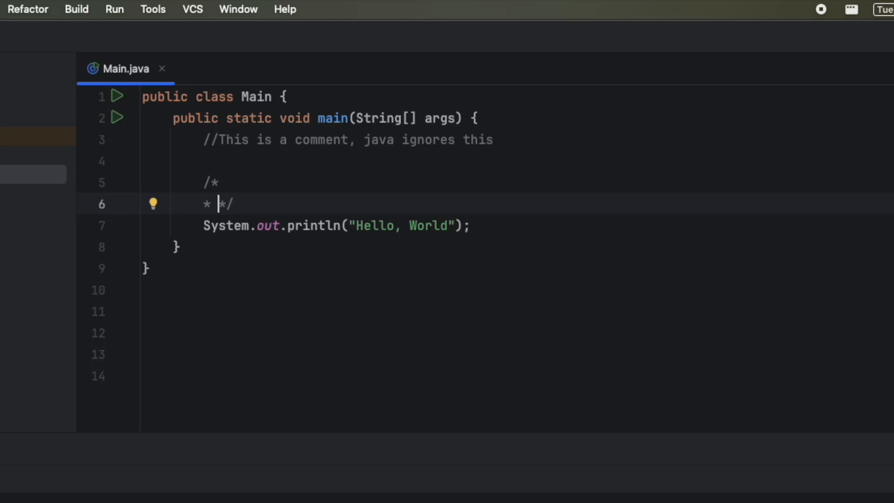
key(Enter)
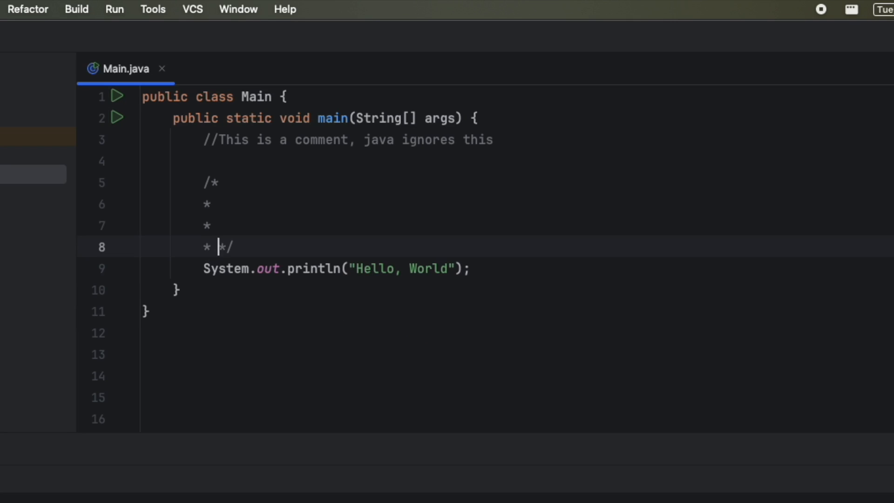
Fill the block with 'this is a multiline comment for longer messages or documentation'.
text(this is a multiline ocmme)
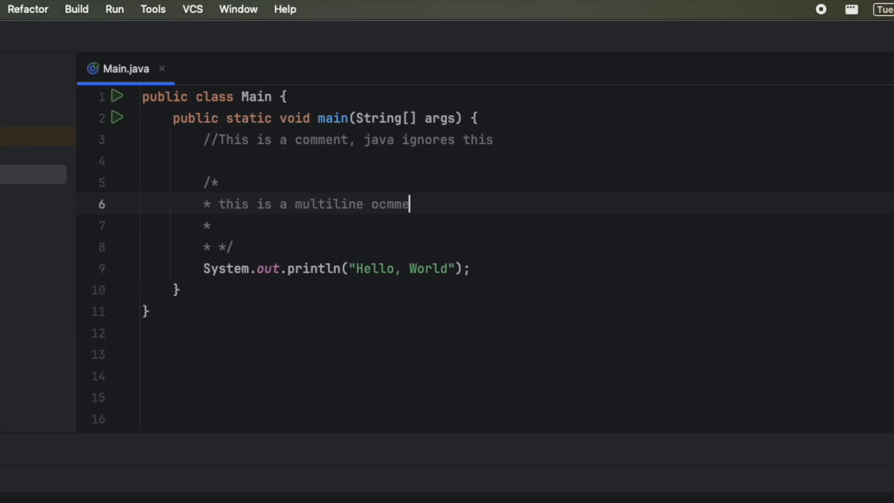
text(comment)
click(313, 225)
text( for longer messages)
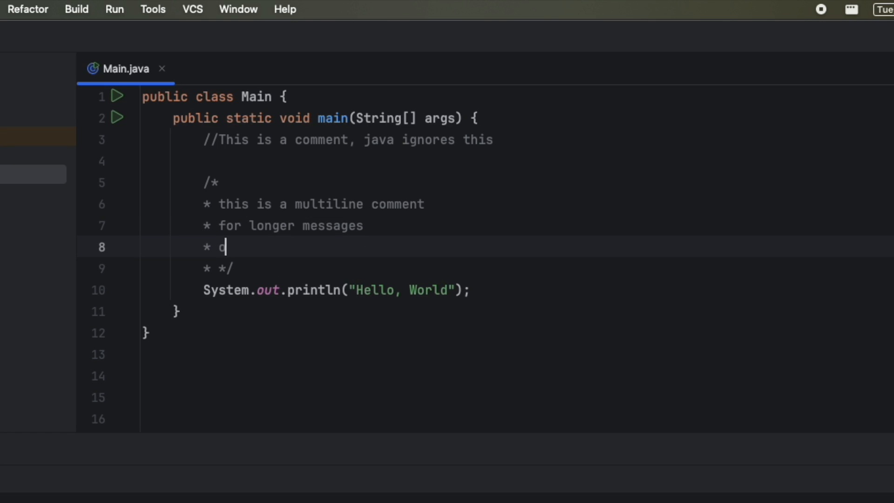
text(r documentation)
click(545, 290)
text(//)
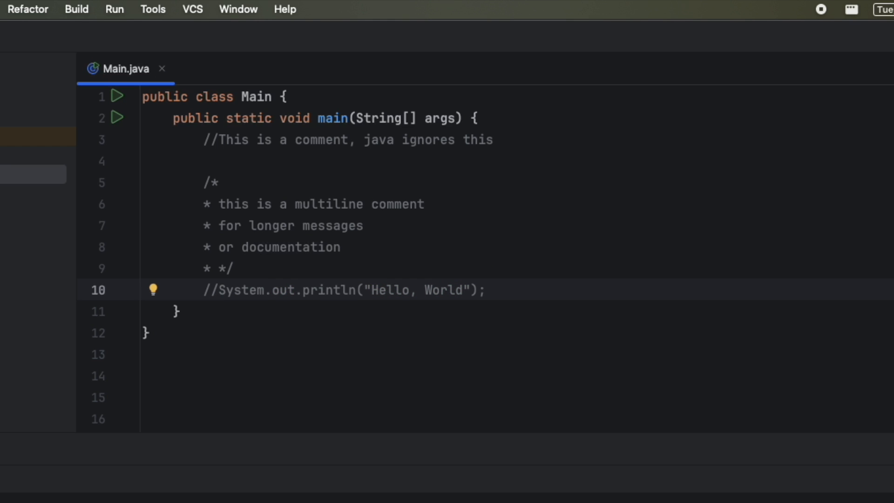
Add a comment after the block noting Java will NOT run the commented line even though the syntax is valid.
click(234, 268)
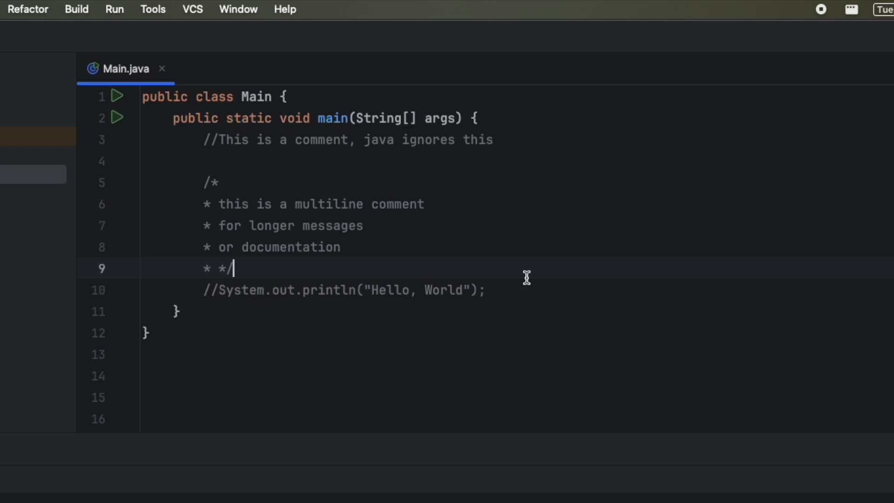
text(//Java wi)
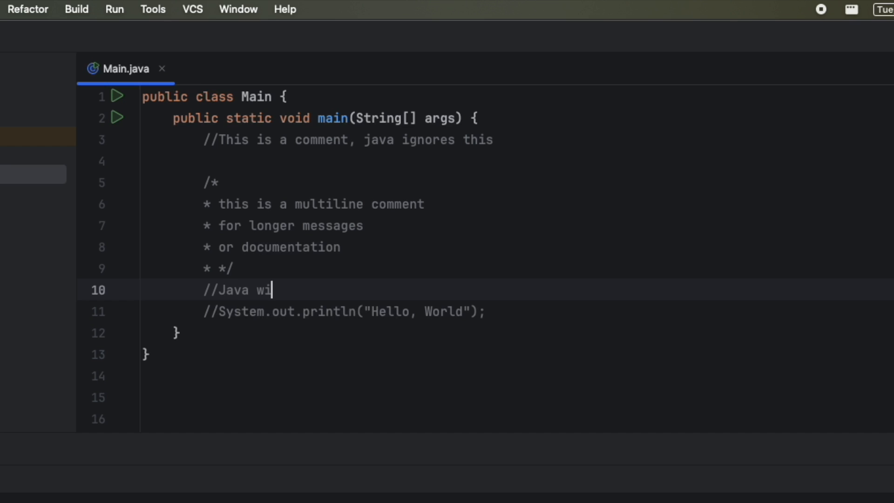
text(ll NOT run the line of code,)
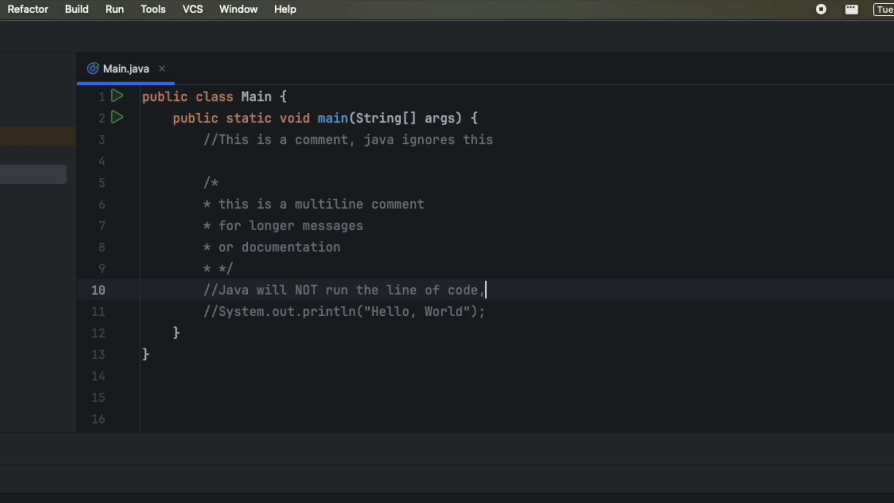
text(even though the syntax is correct!)
text(//)
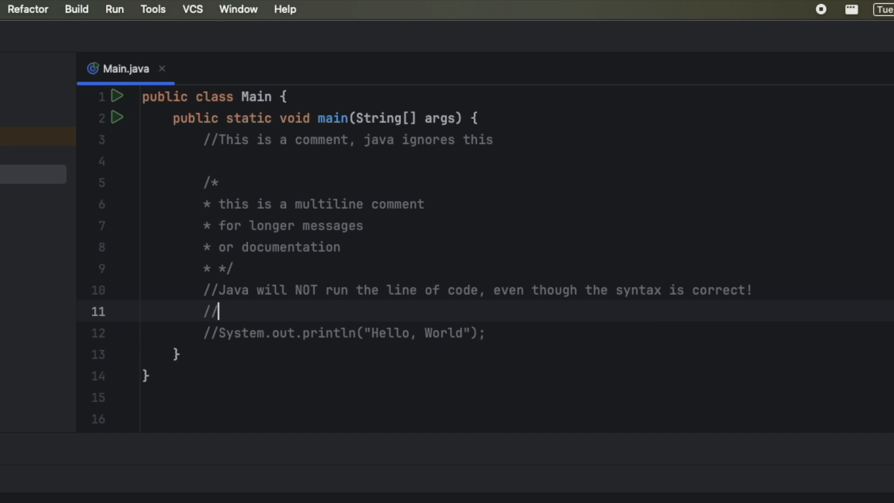
Add a comment that this is good for debugging when you don't want to delete a line of code.
text(Good for)
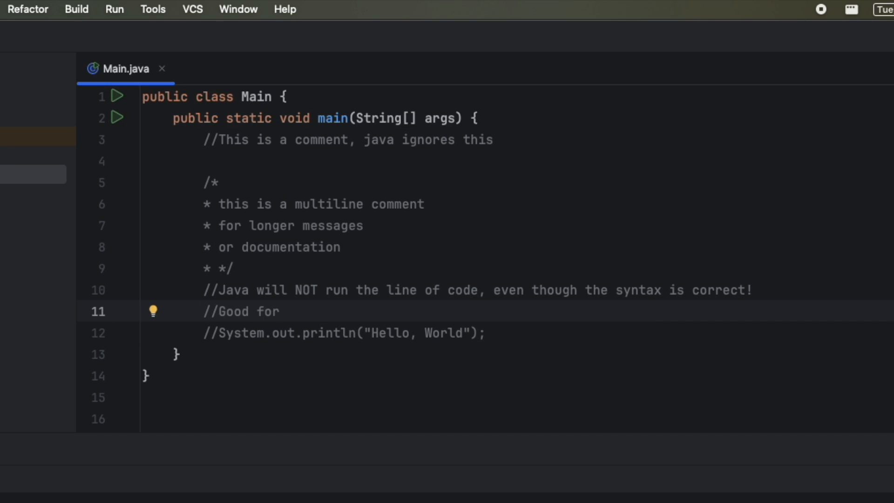
text(debugging, where you do)
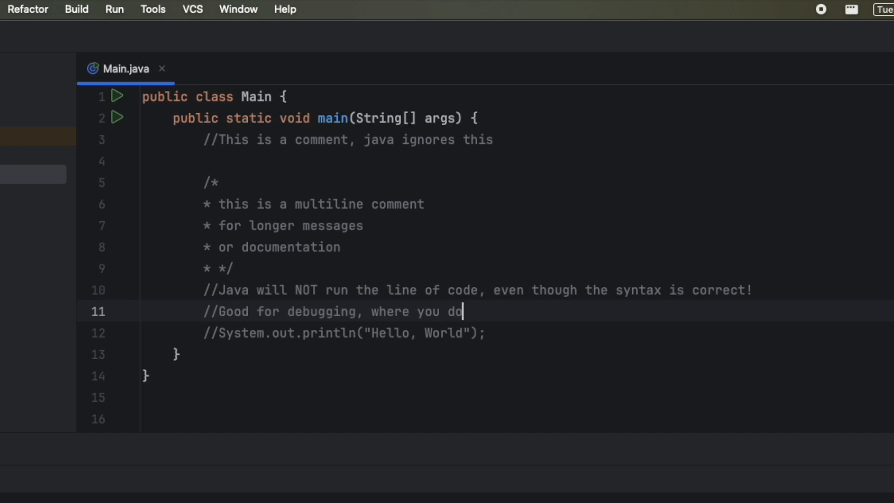
text(n't want to delete a line of)
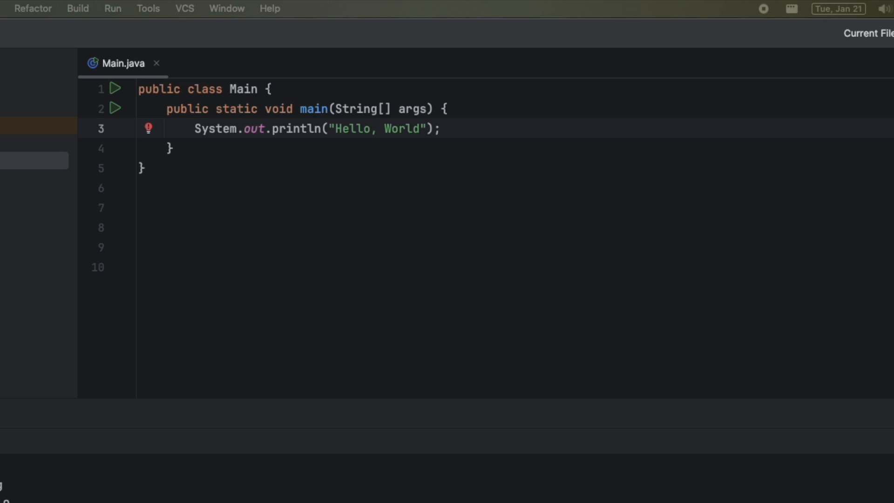
mouse_move(406, 206)
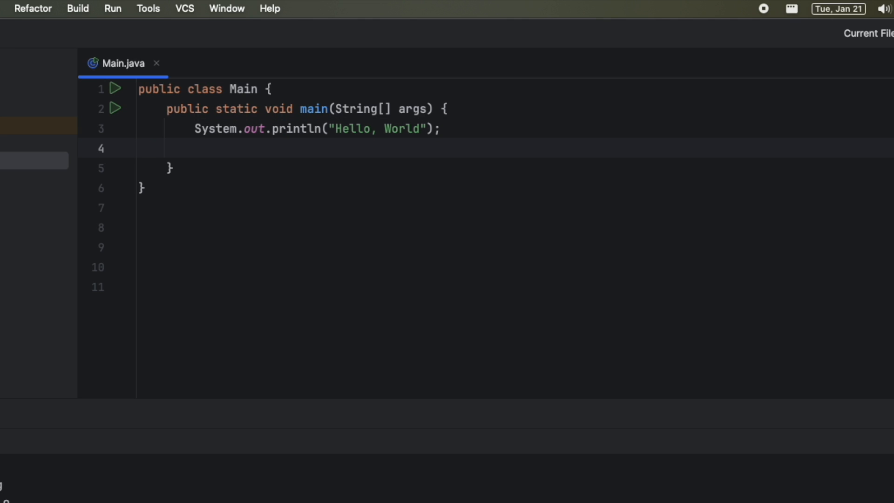
Add a second statement System.out.println("Peachez Programming") below the Hello, World print.
text(System)
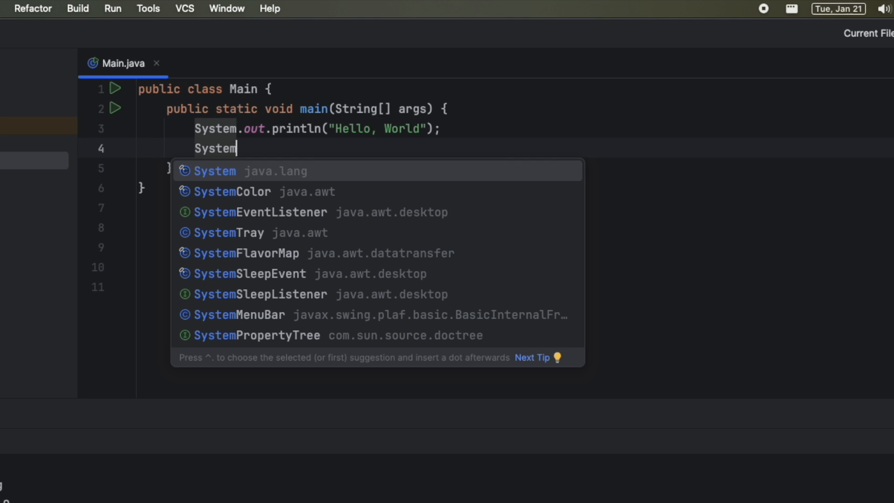
text(.)
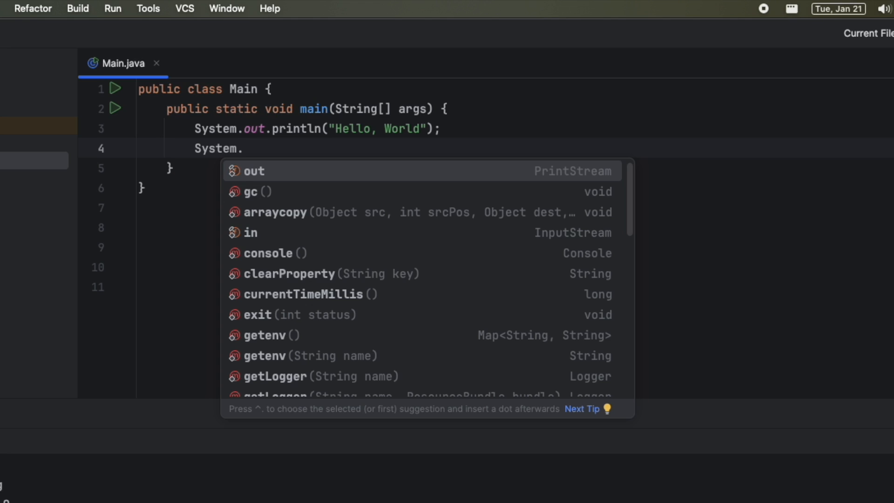
text(out)
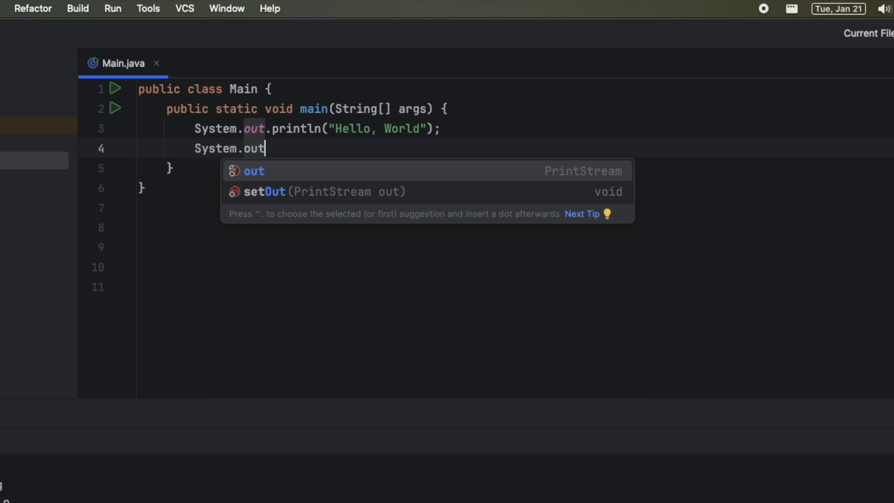
text(.)
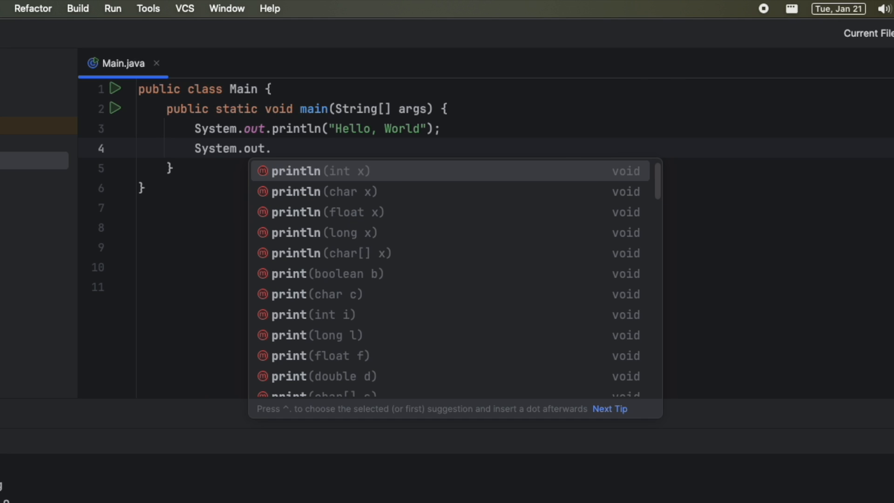
text(println(")
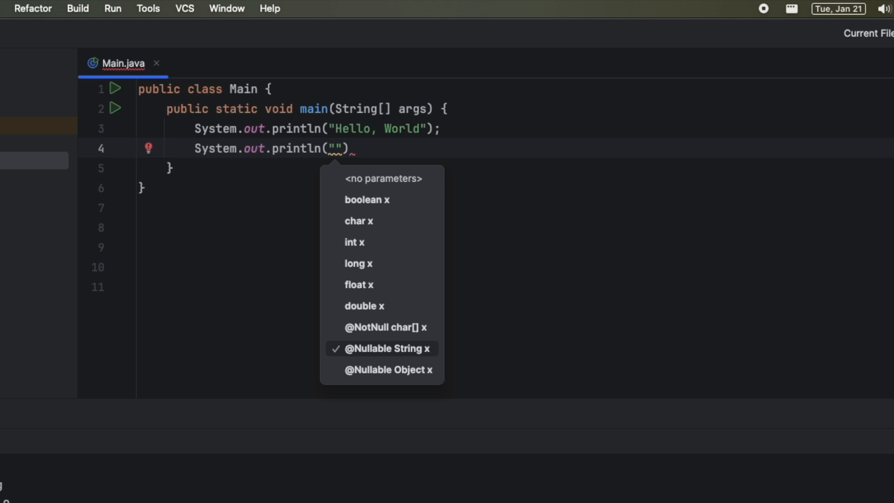
text(Peachez Programming)
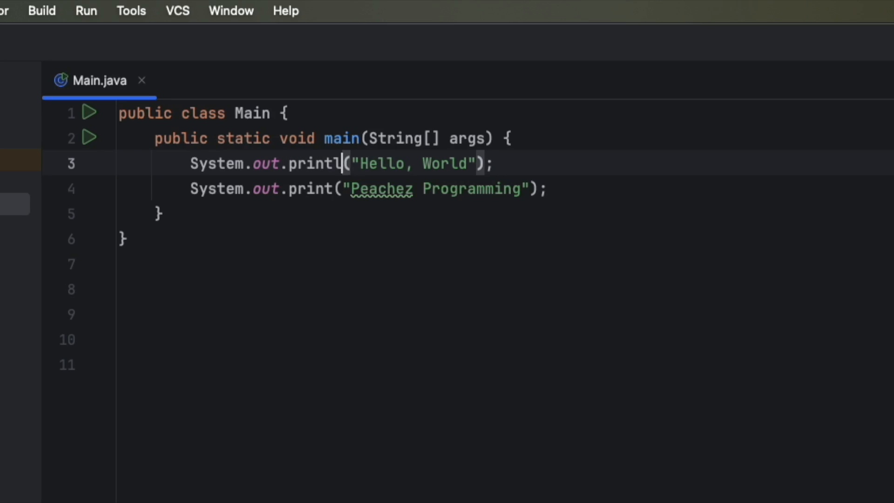
Change the first println to print and run Main to see both outputs joined on one line.
key(Backspace)
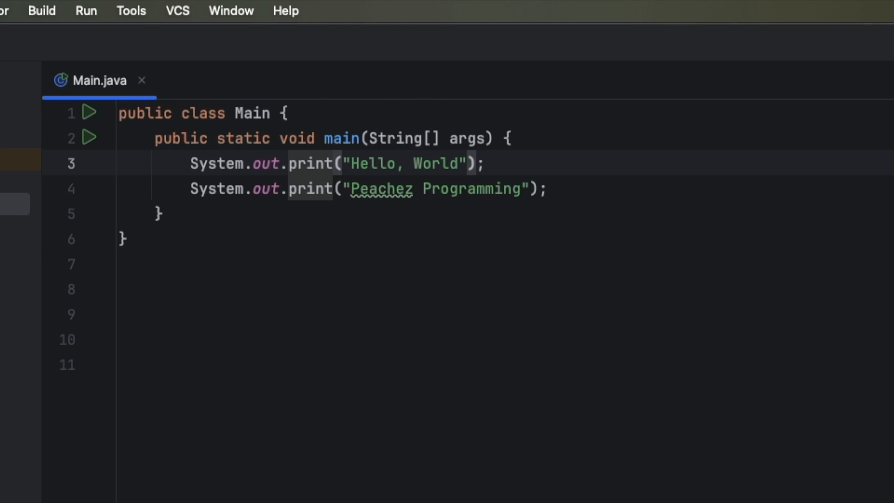
click(774, 22)
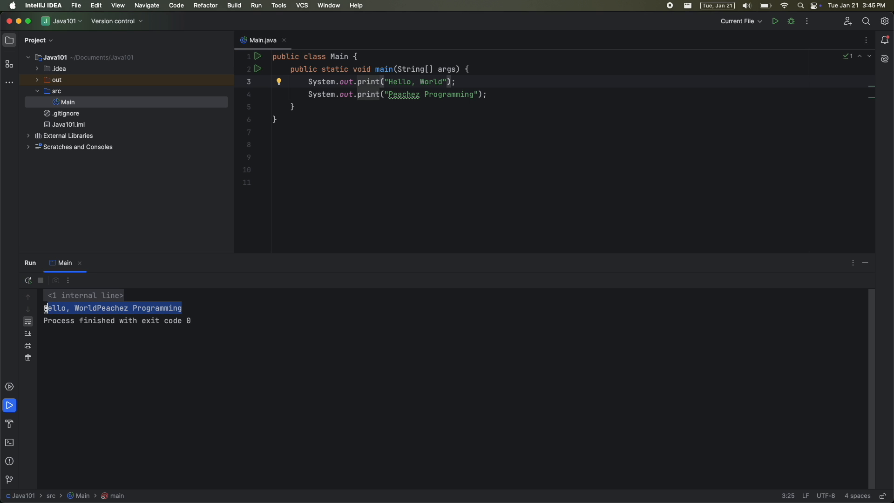
Insert a leading space at the start of the "Peachez Programming" string.
click(113, 341)
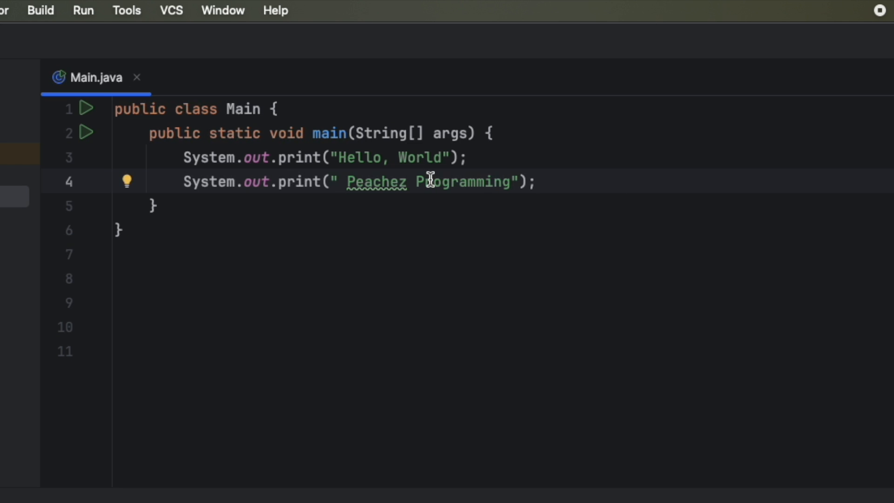
Insert a separate System.out.print(" "); statement between the two print statements.
key(Enter)
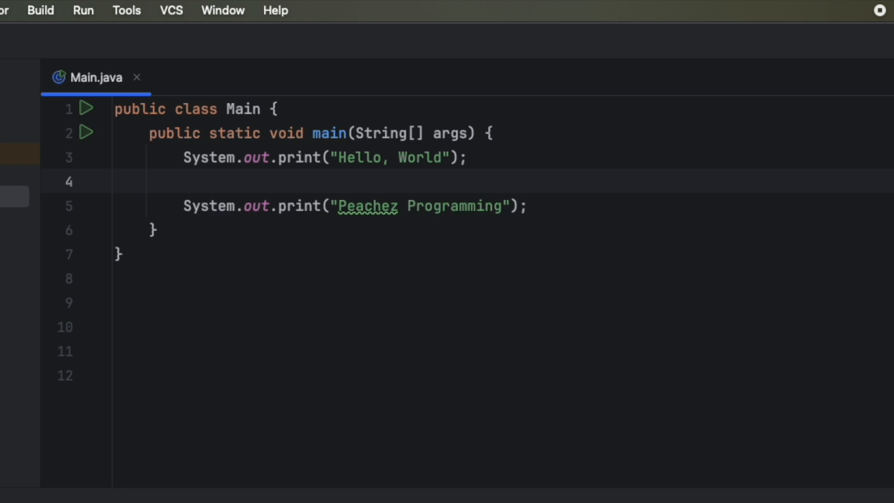
text(System.out)
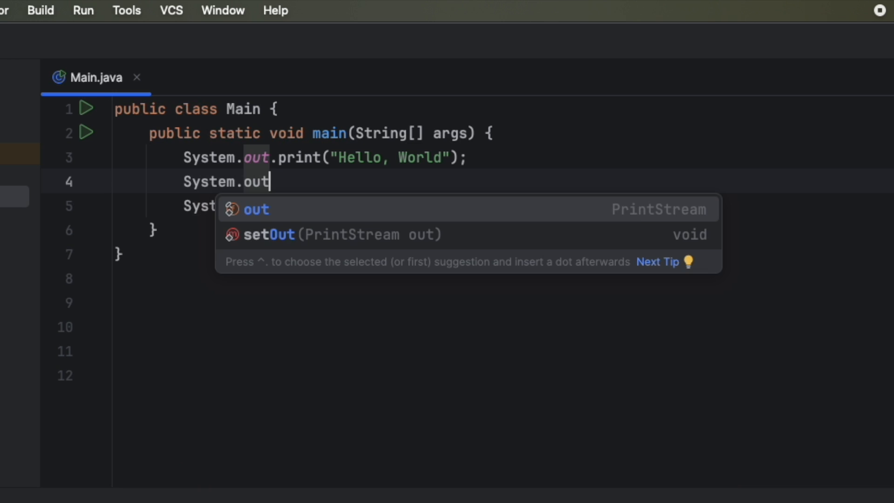
text(.print(")
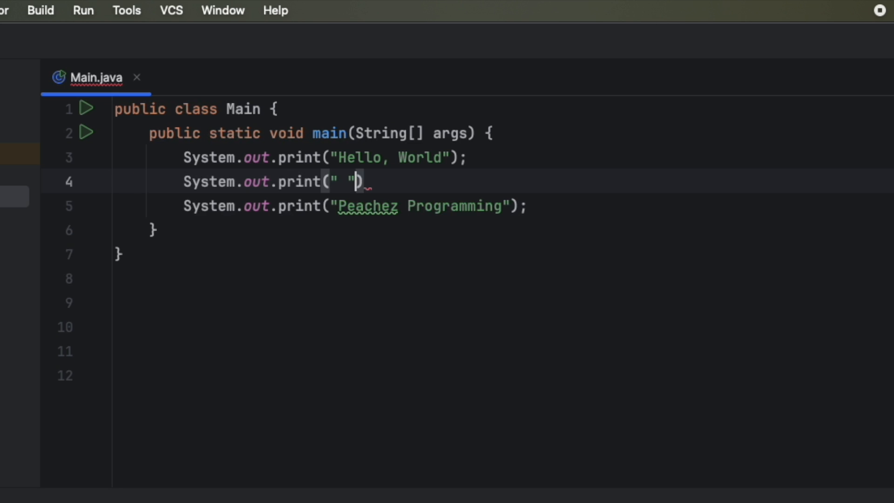
text(;)
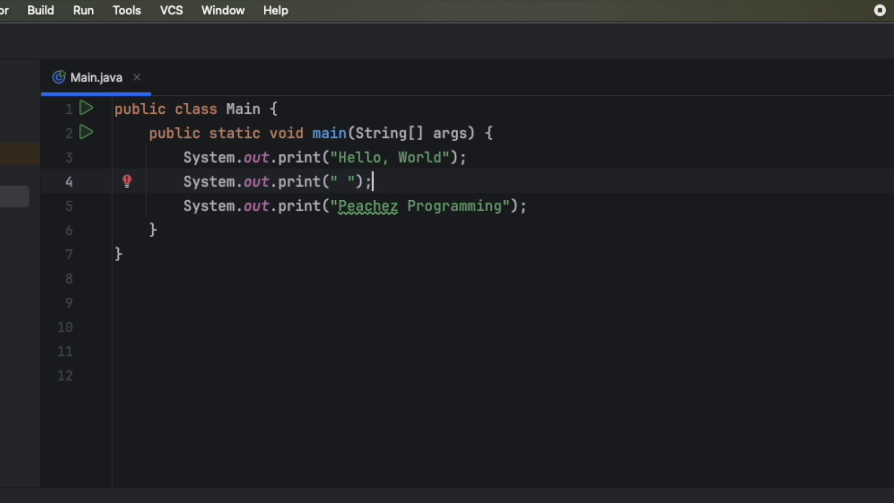